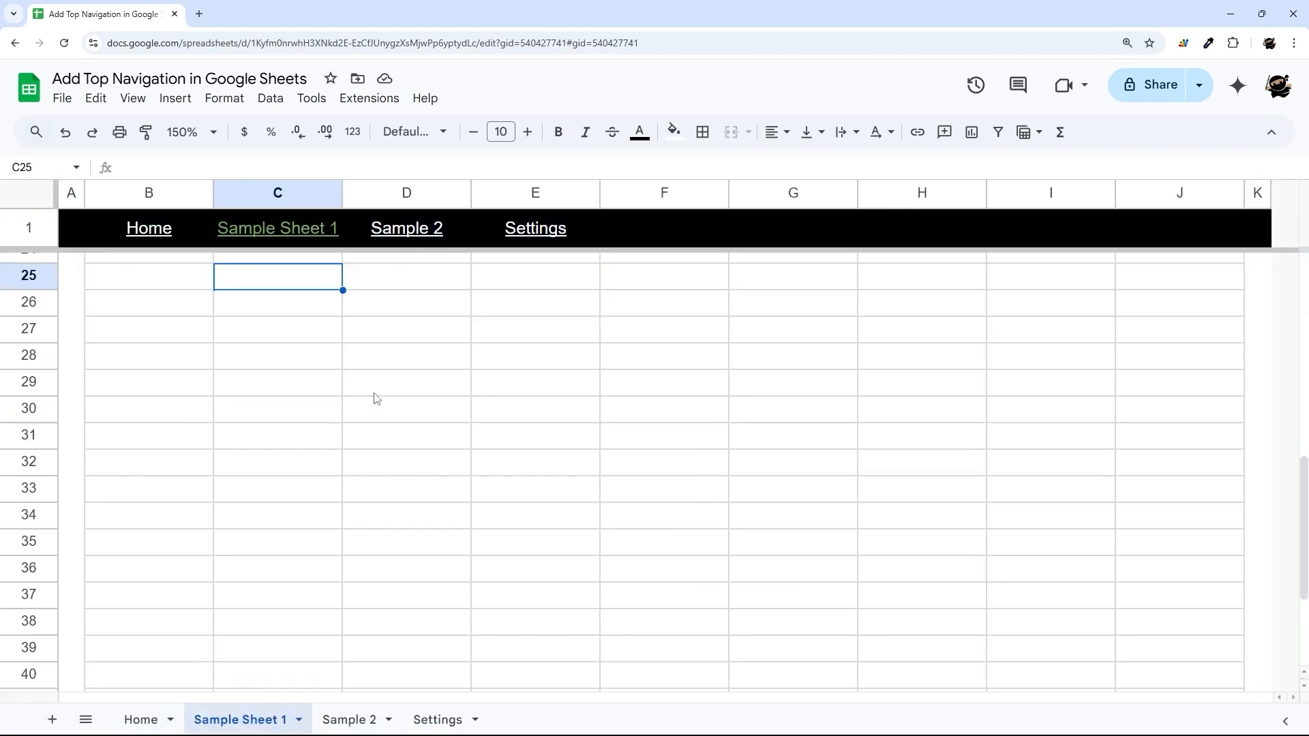
Step: Follow the finished nav bar links to the Sample 2 and Settings sheets
left_click(406, 227)
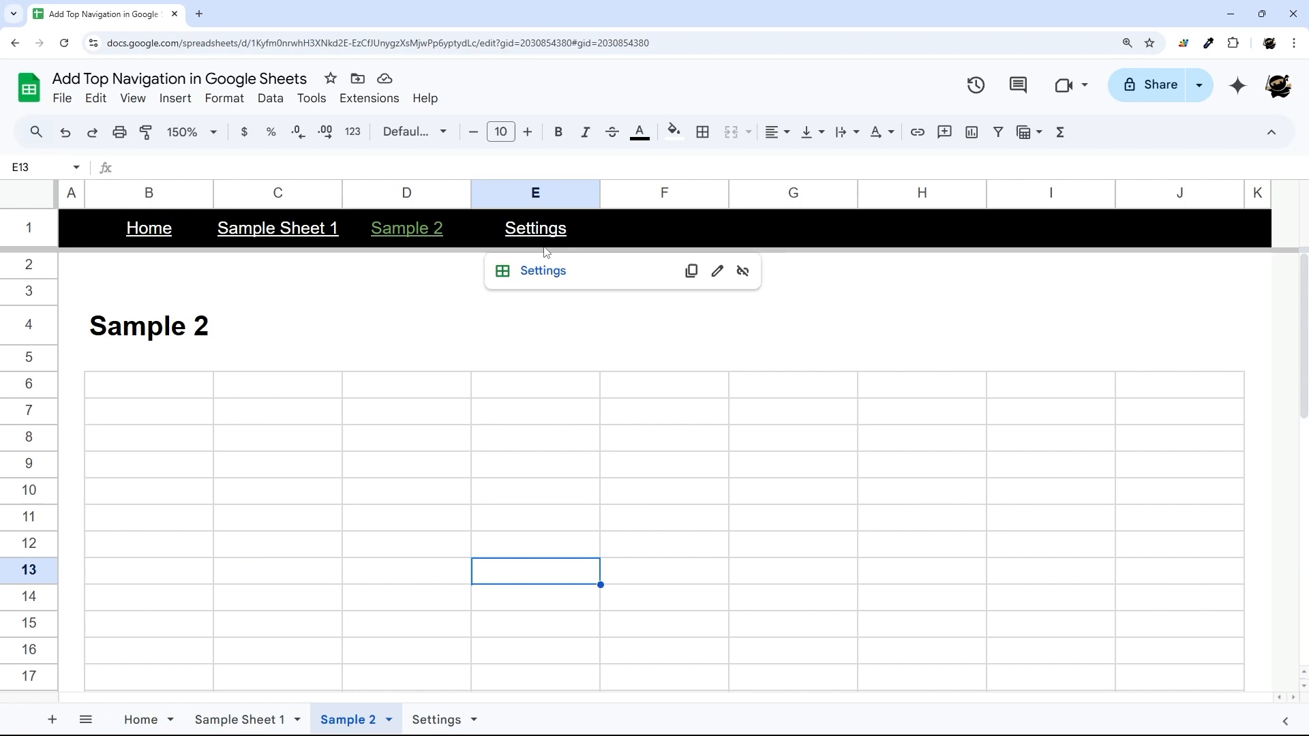
left_click(535, 228)
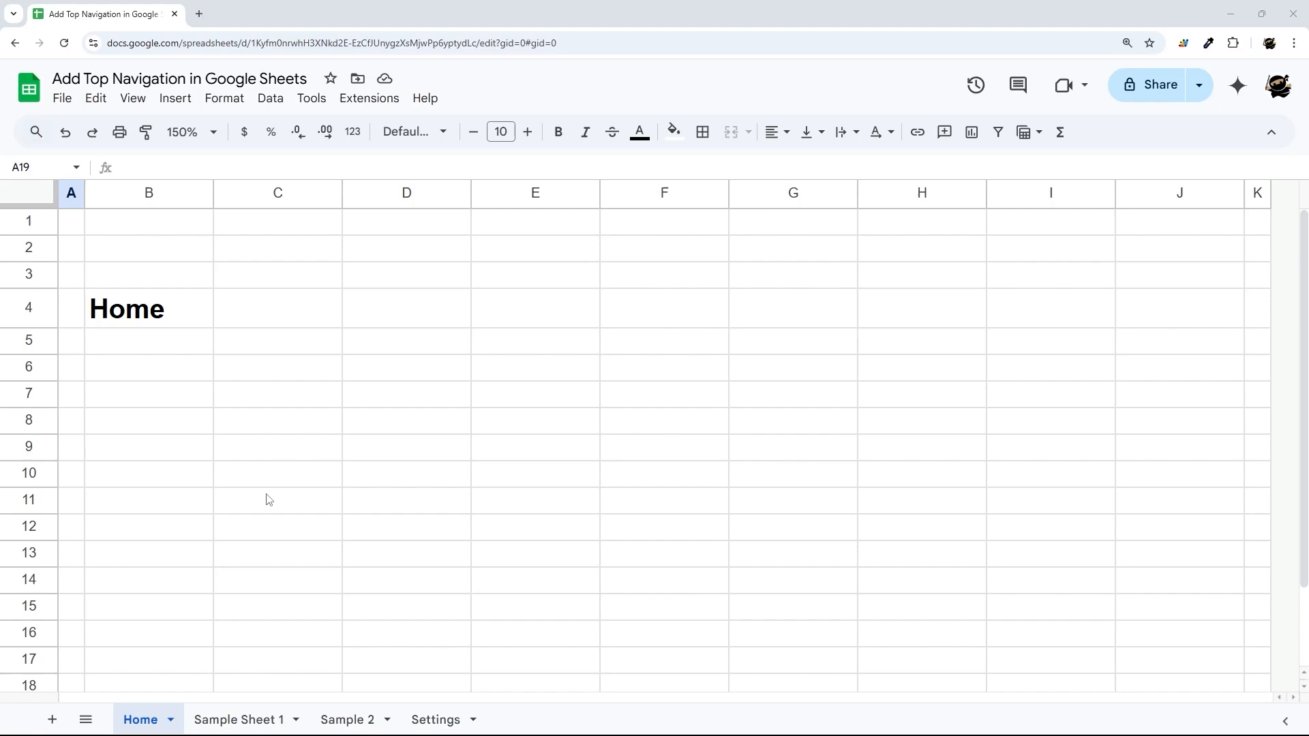
left_click(27, 220)
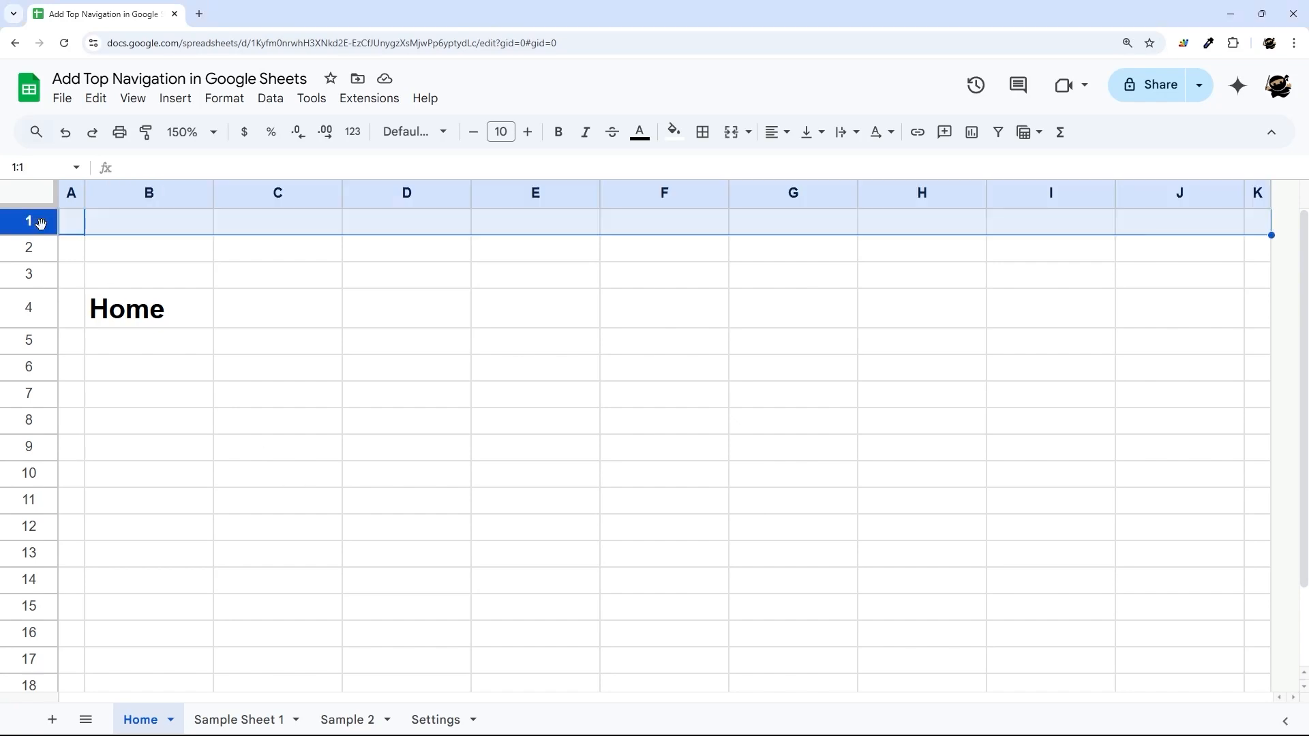
mouse_move(140, 247)
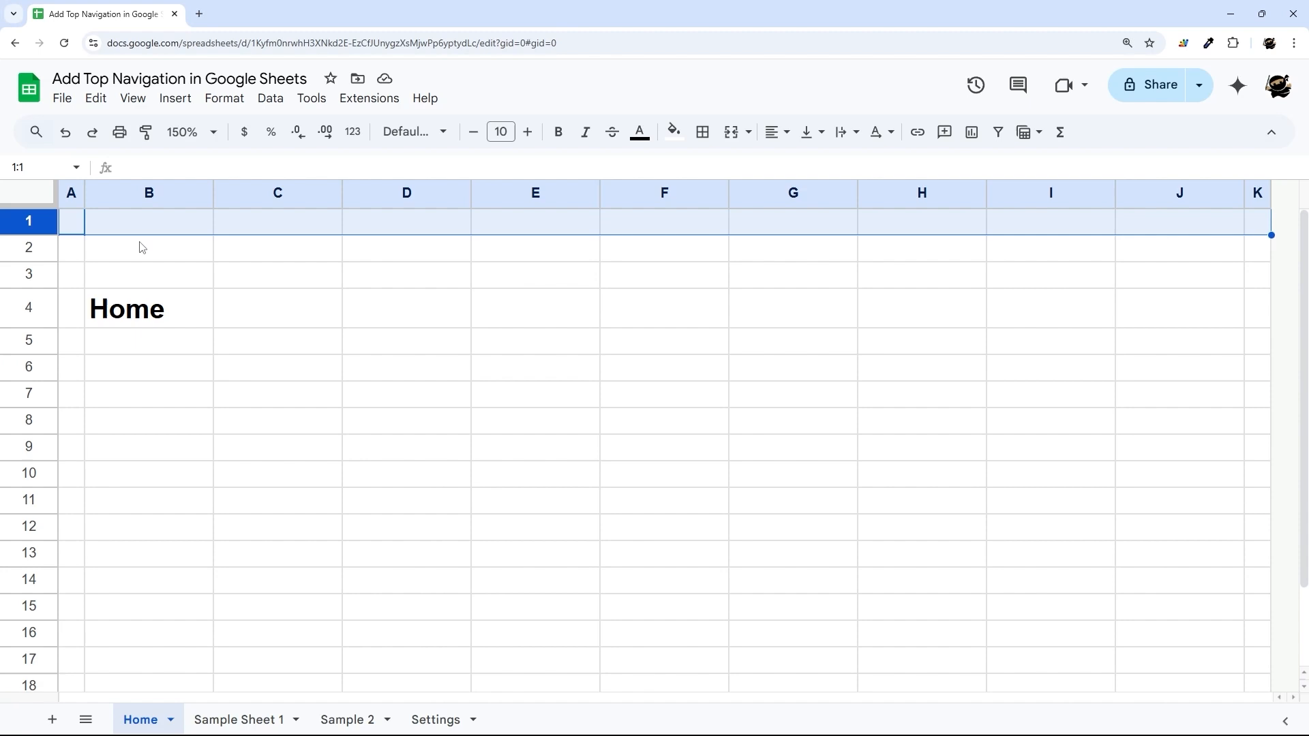
left_click(349, 720)
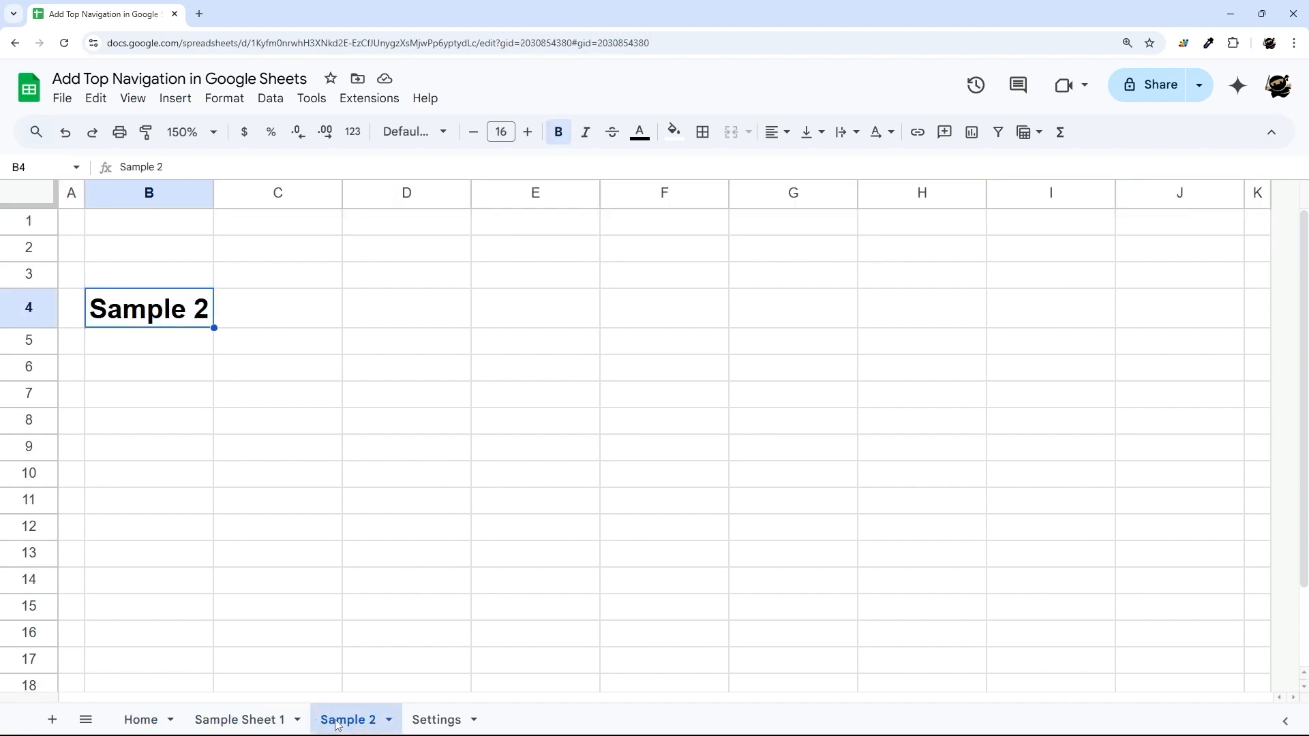
left_click(140, 719)
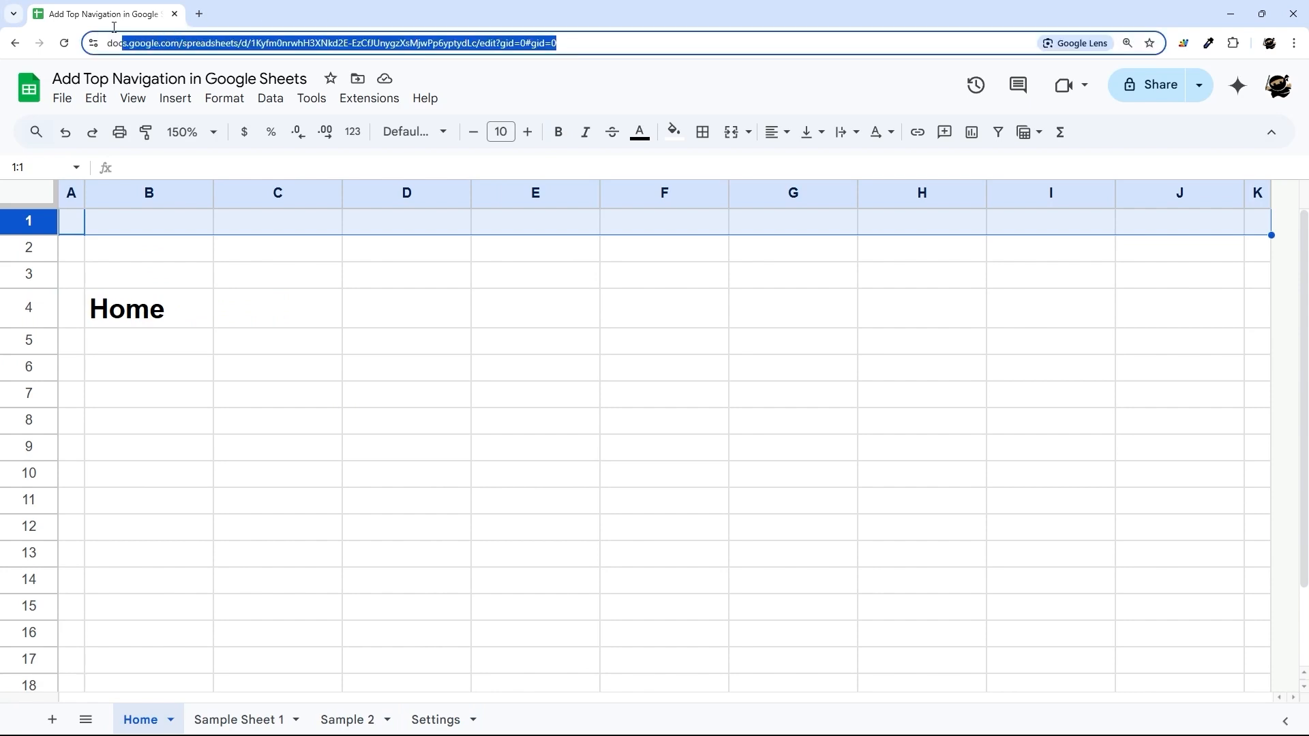
left_click(573, 43)
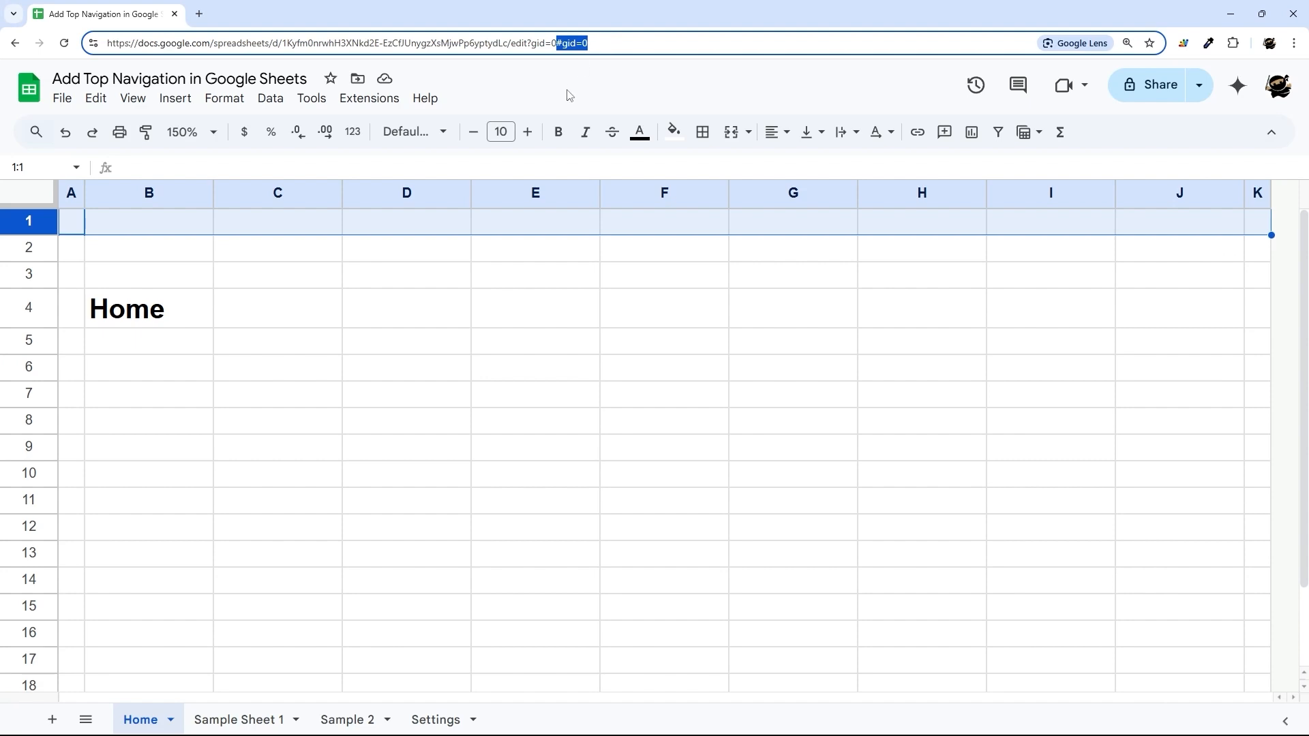
left_click(148, 221)
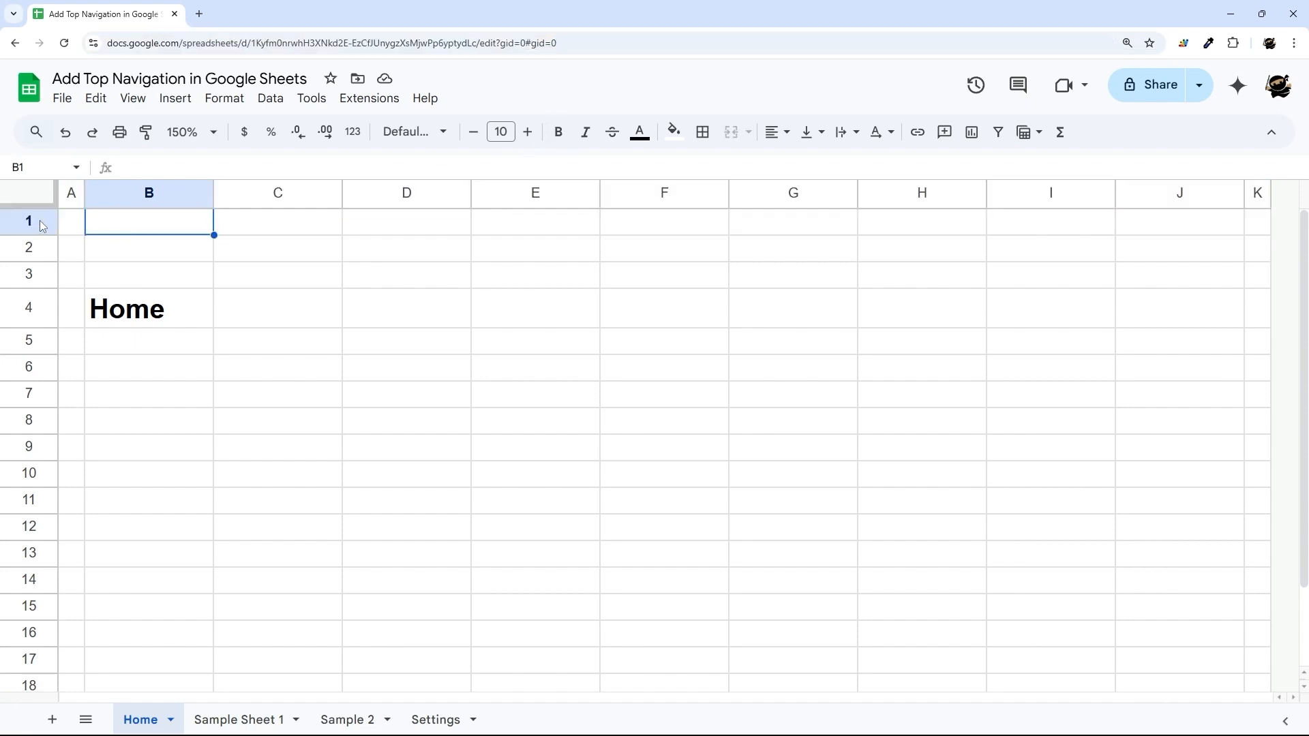
Step: Fill the whole of row 1 black and resize it taller
left_click(28, 221)
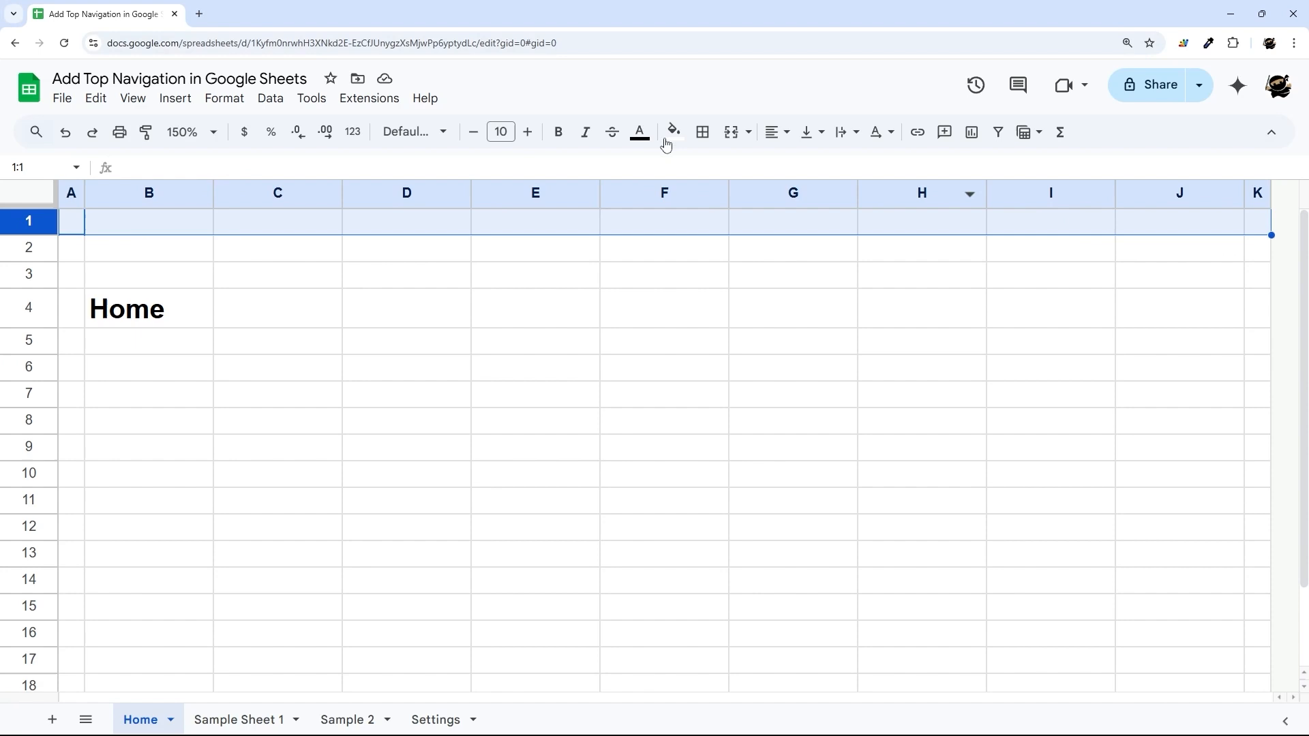
left_click(639, 132)
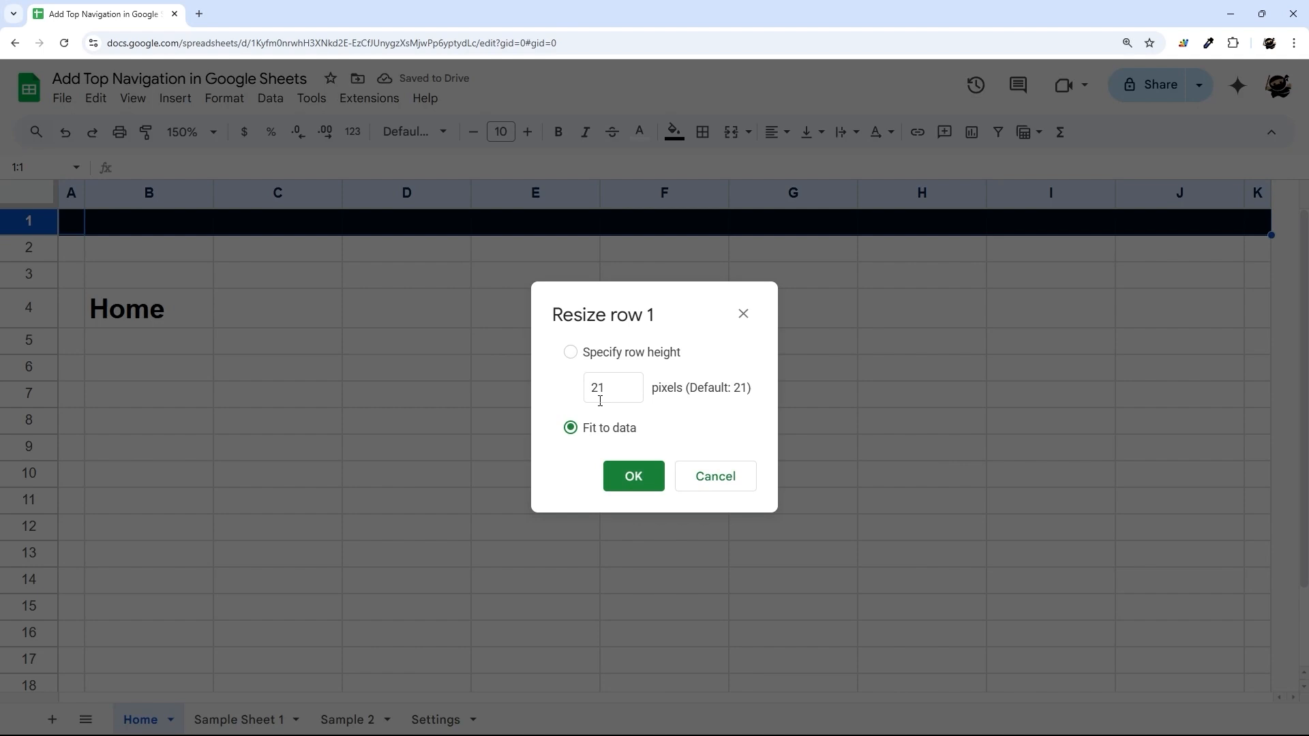
left_click(633, 476)
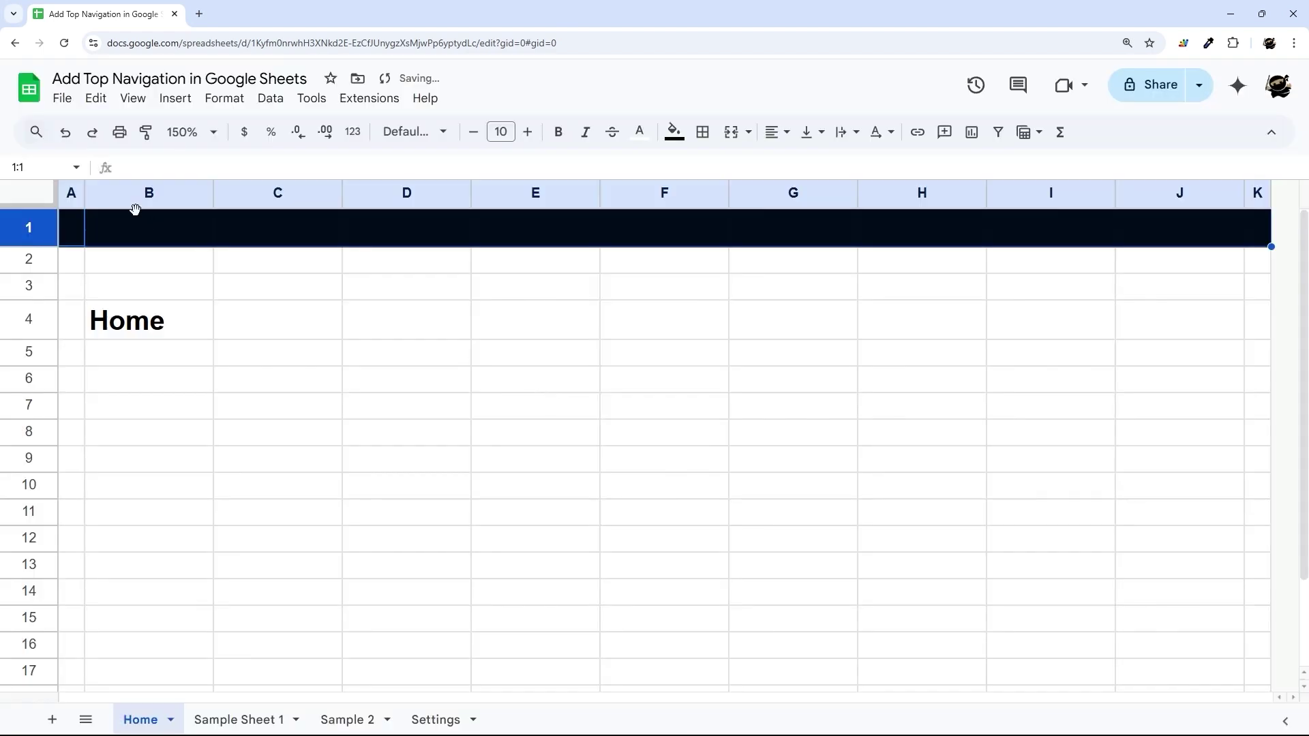
left_click(149, 227)
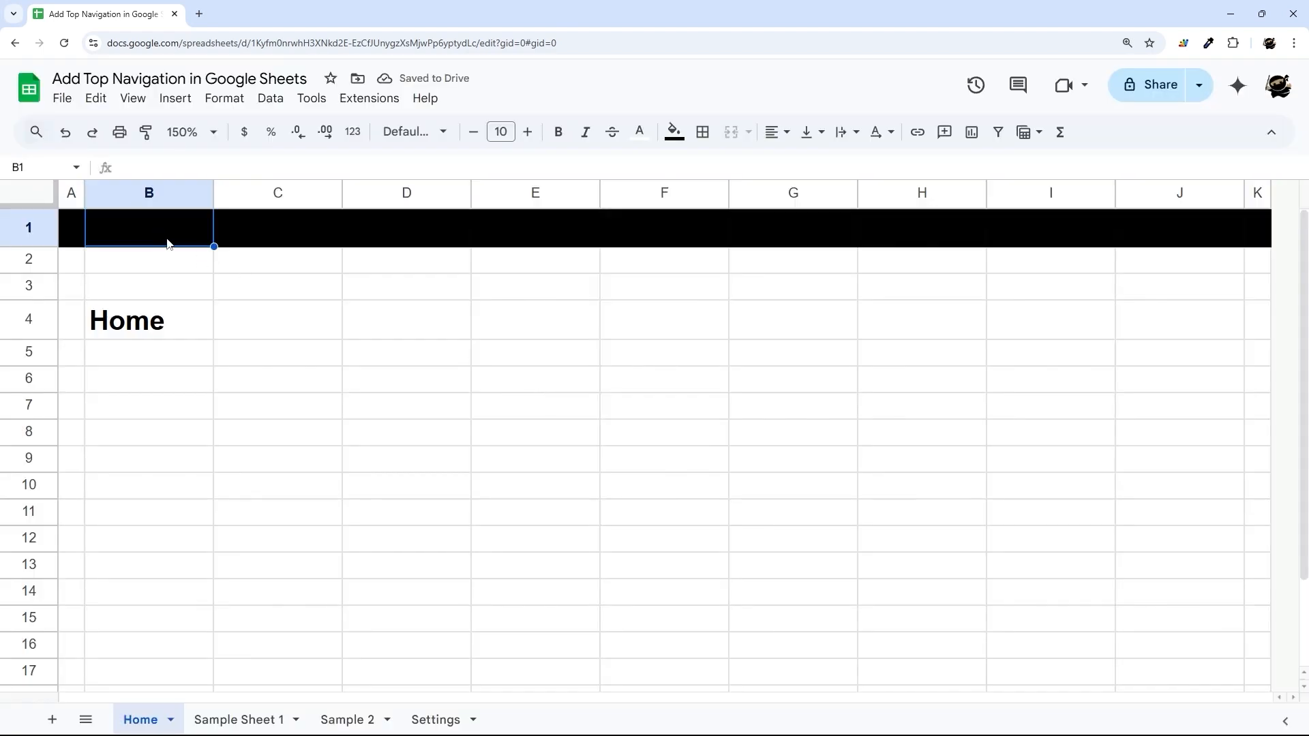
mouse_move(930, 254)
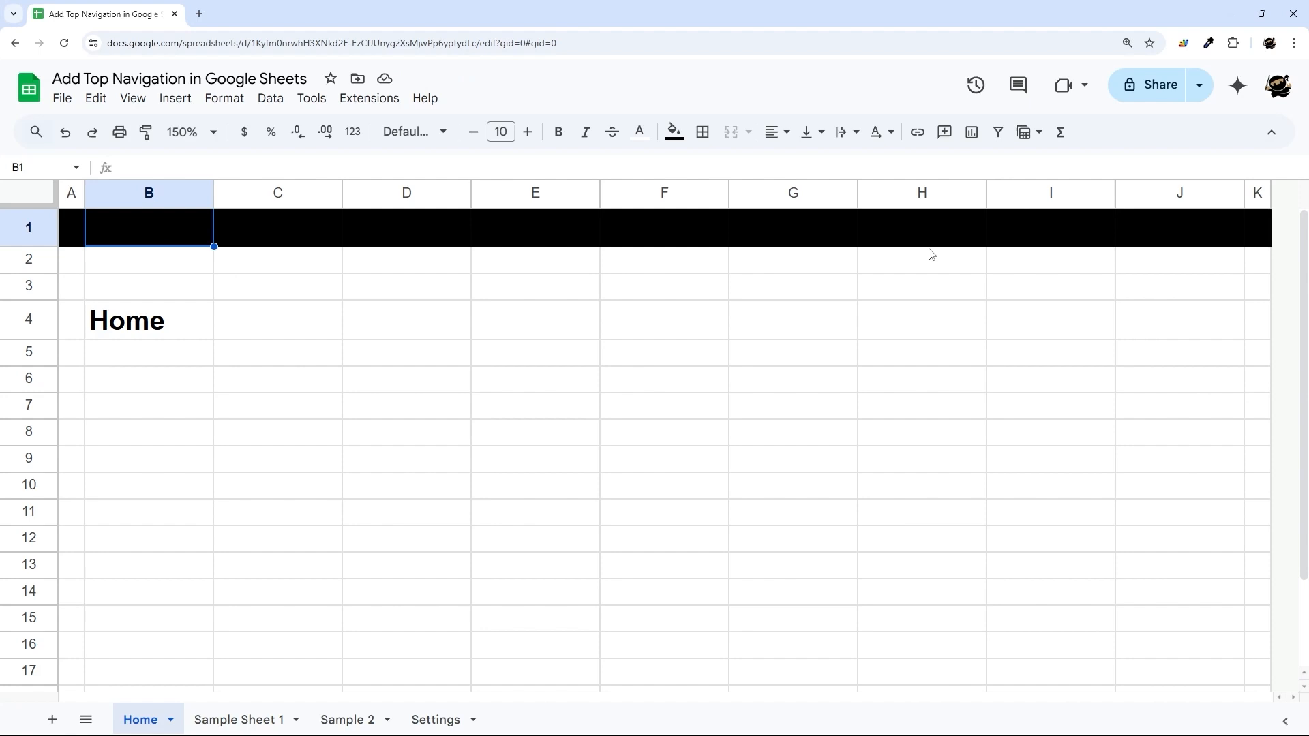
mouse_move(918, 132)
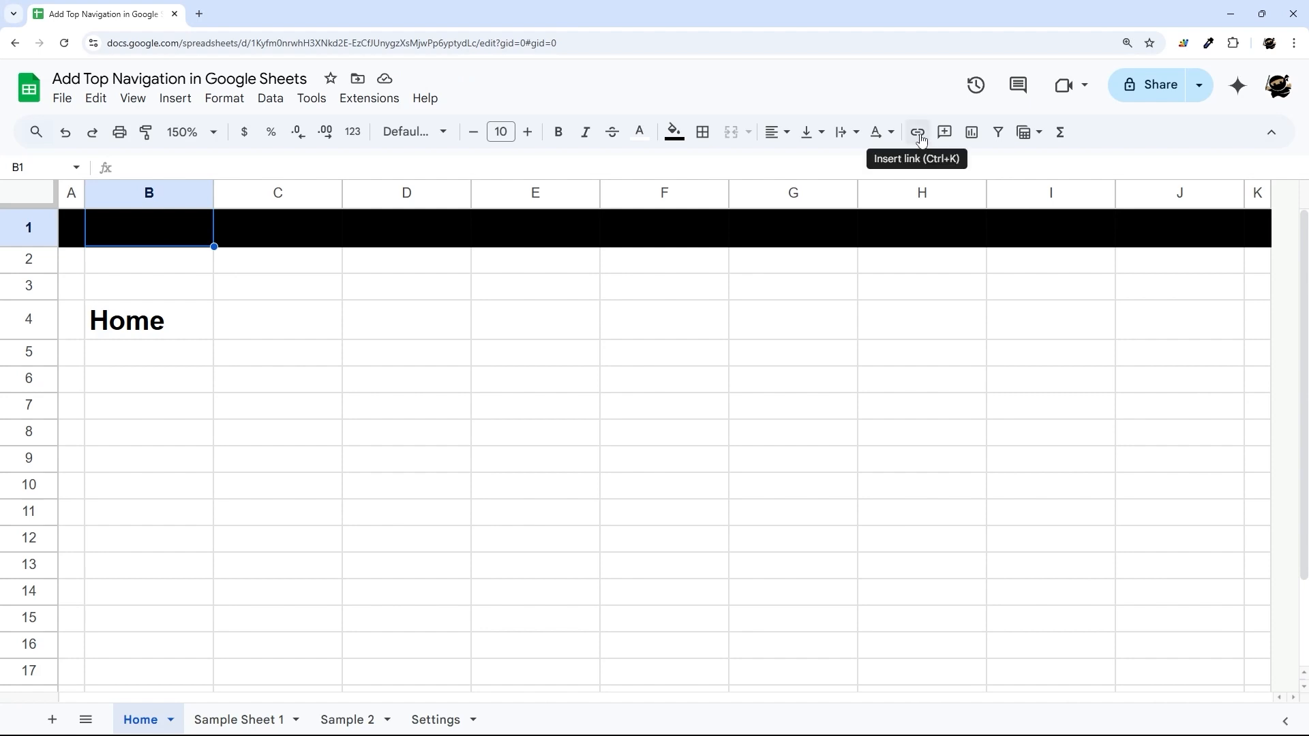
Step: Put a 'Home' link in B1 pointing to #gid=0
left_click(916, 132)
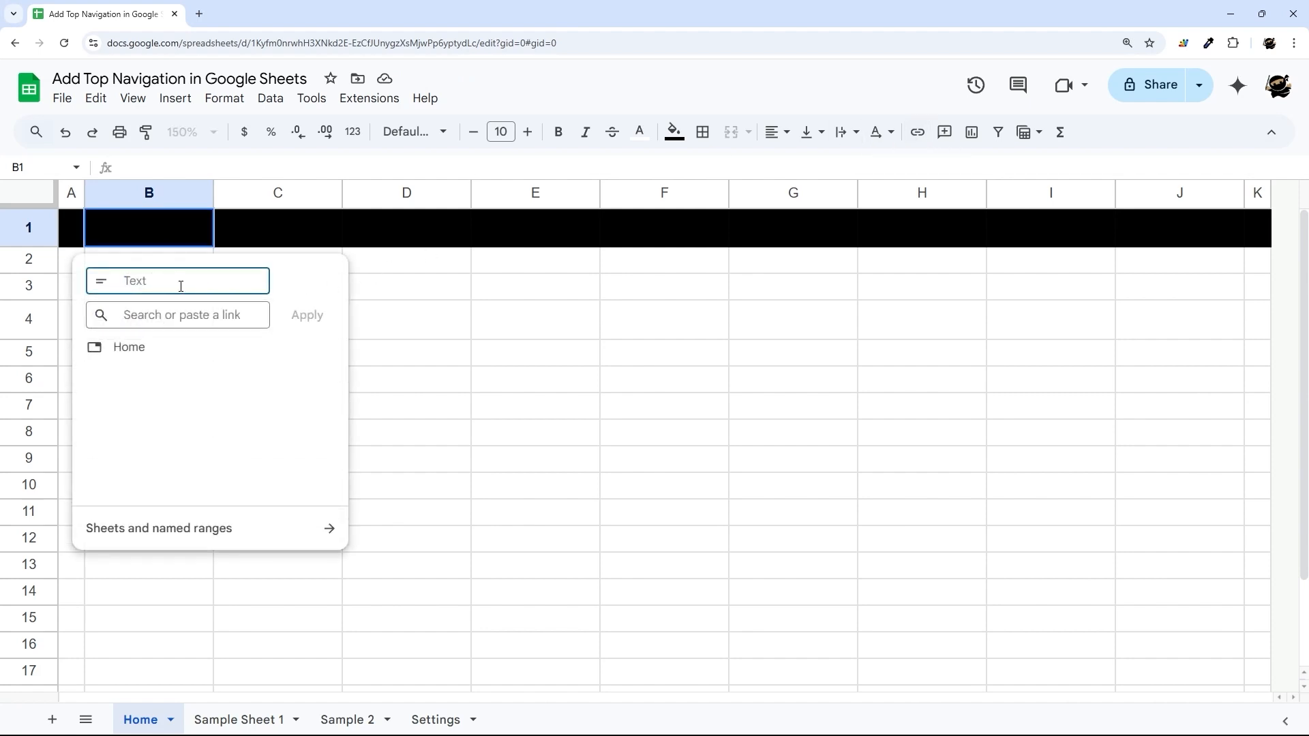
type("Home")
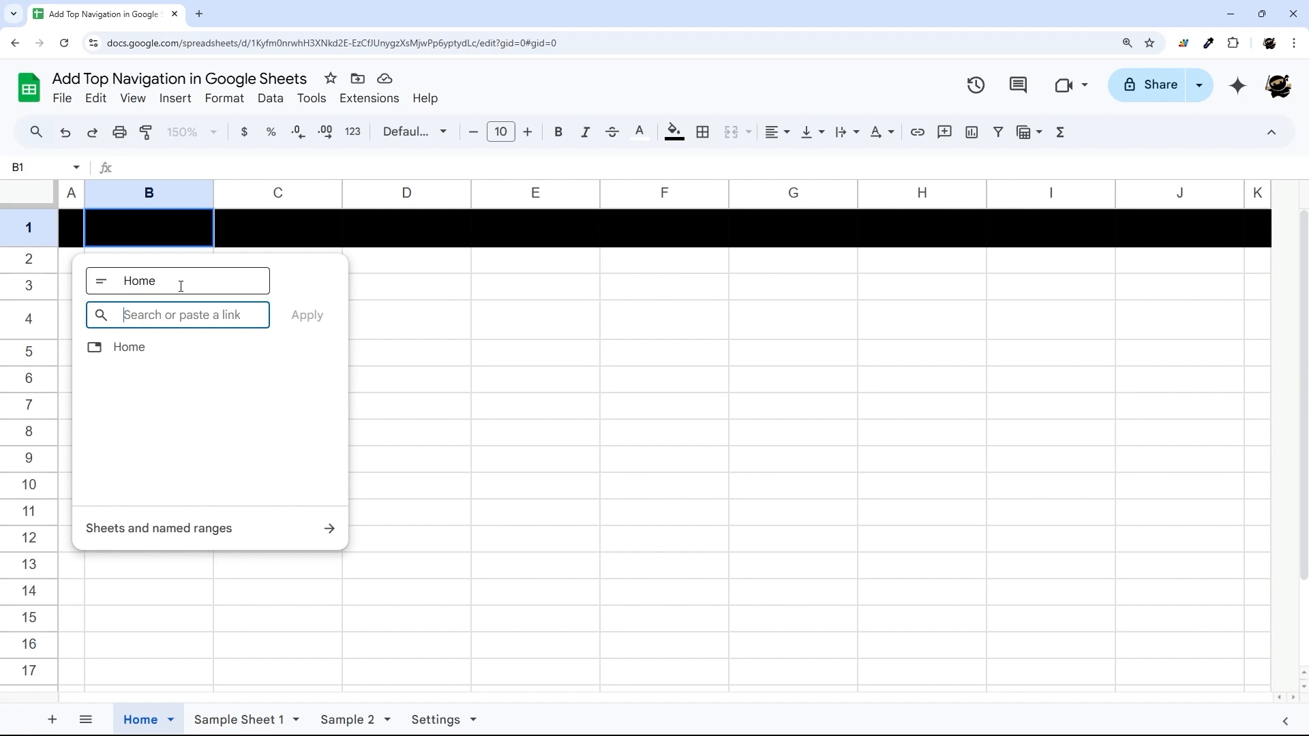
type("#gid=0")
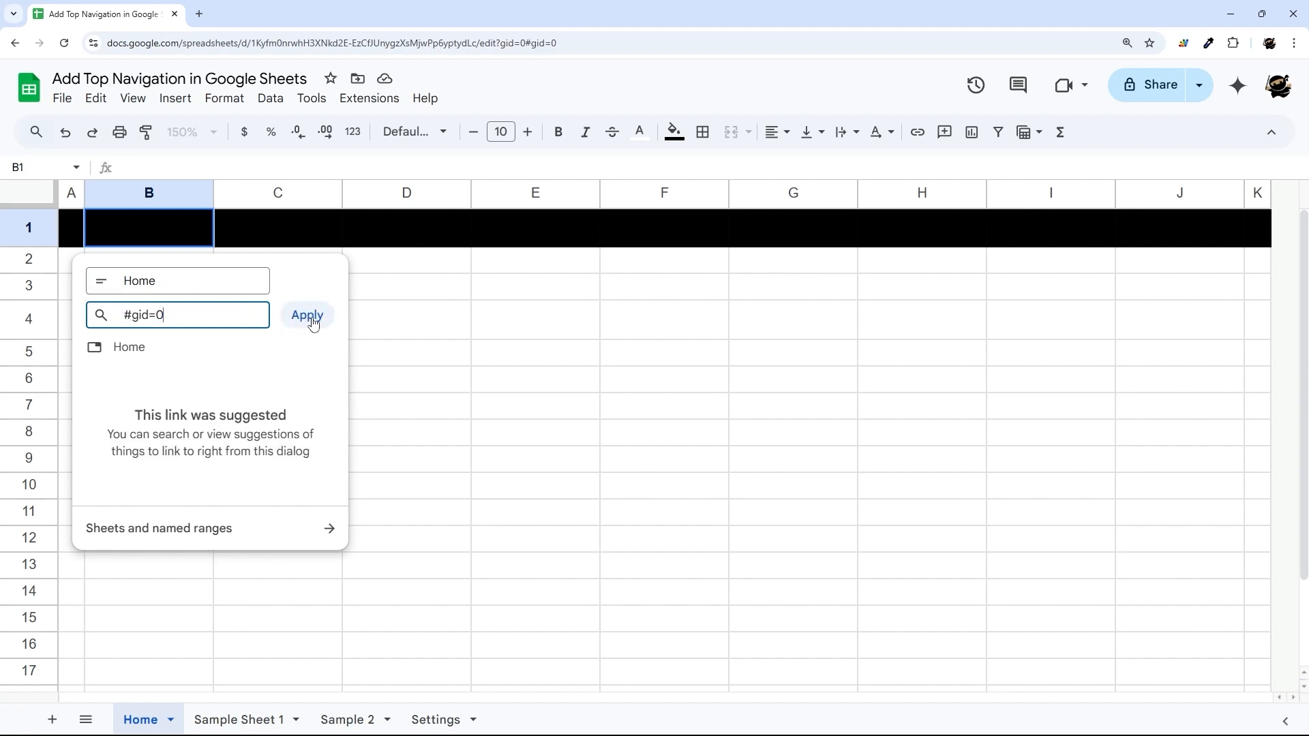
left_click(306, 315)
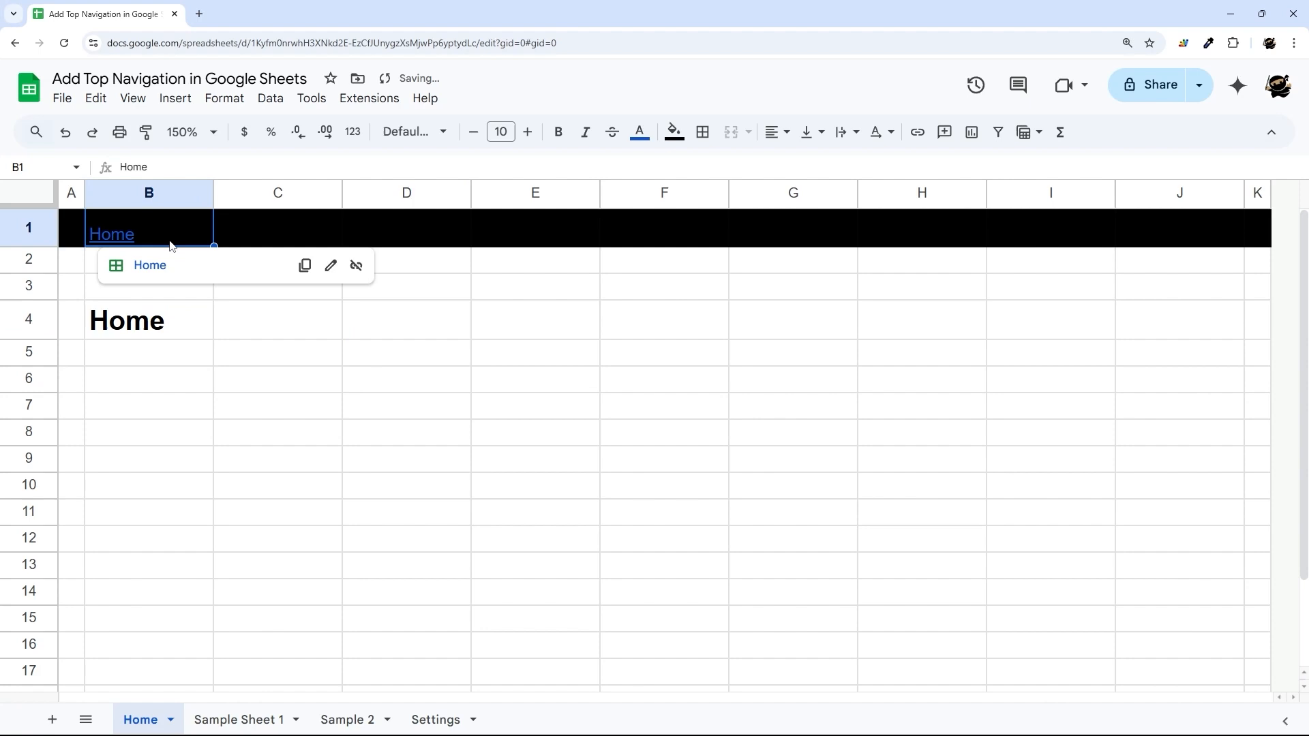
left_click(277, 231)
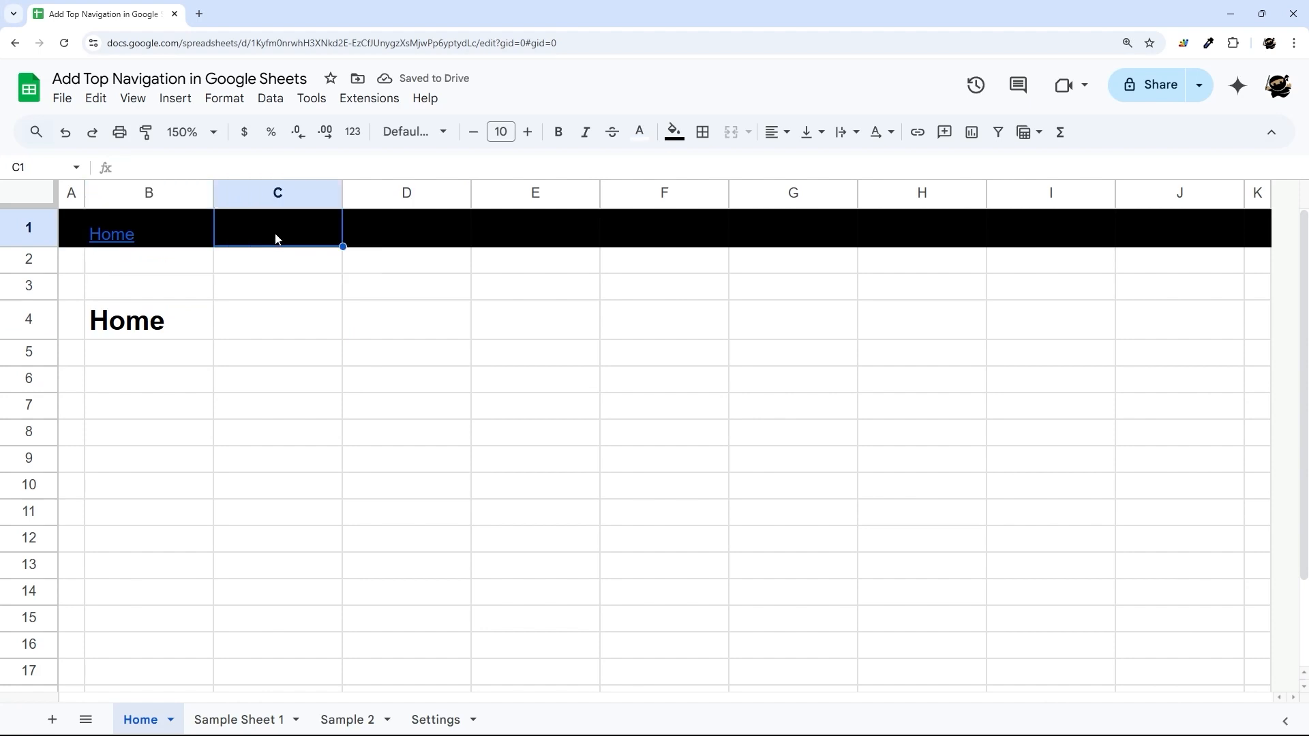
Step: Add a 'Sample Sheet 1' link in C1 using that sheet's gid, then check the Settings sheet
left_click(237, 721)
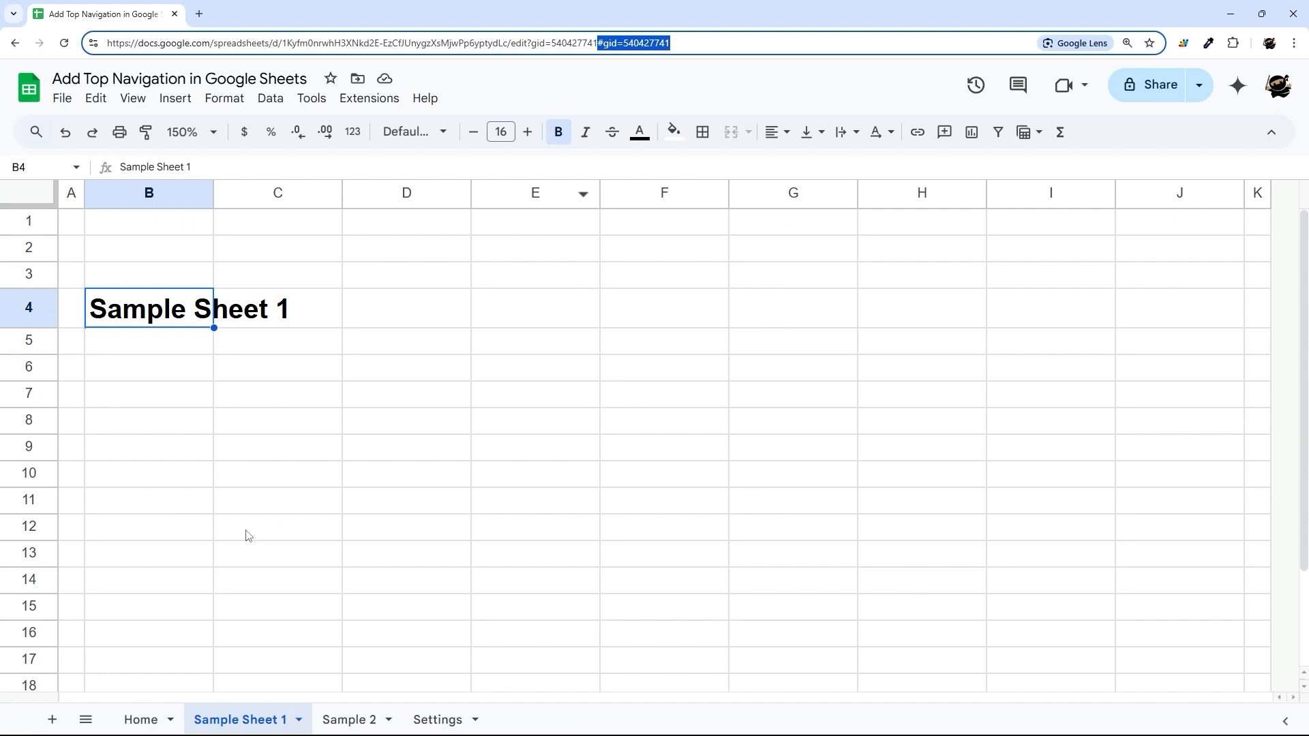
left_click(135, 719)
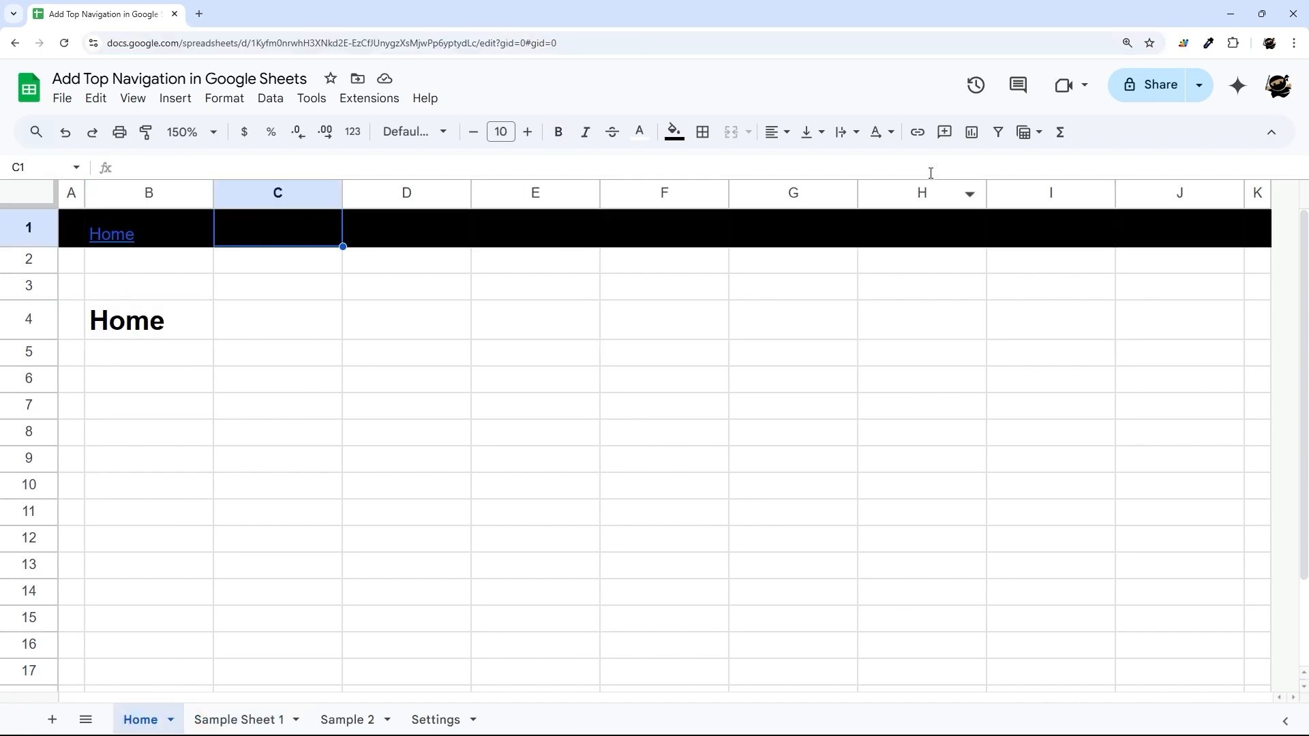
left_click(916, 131)
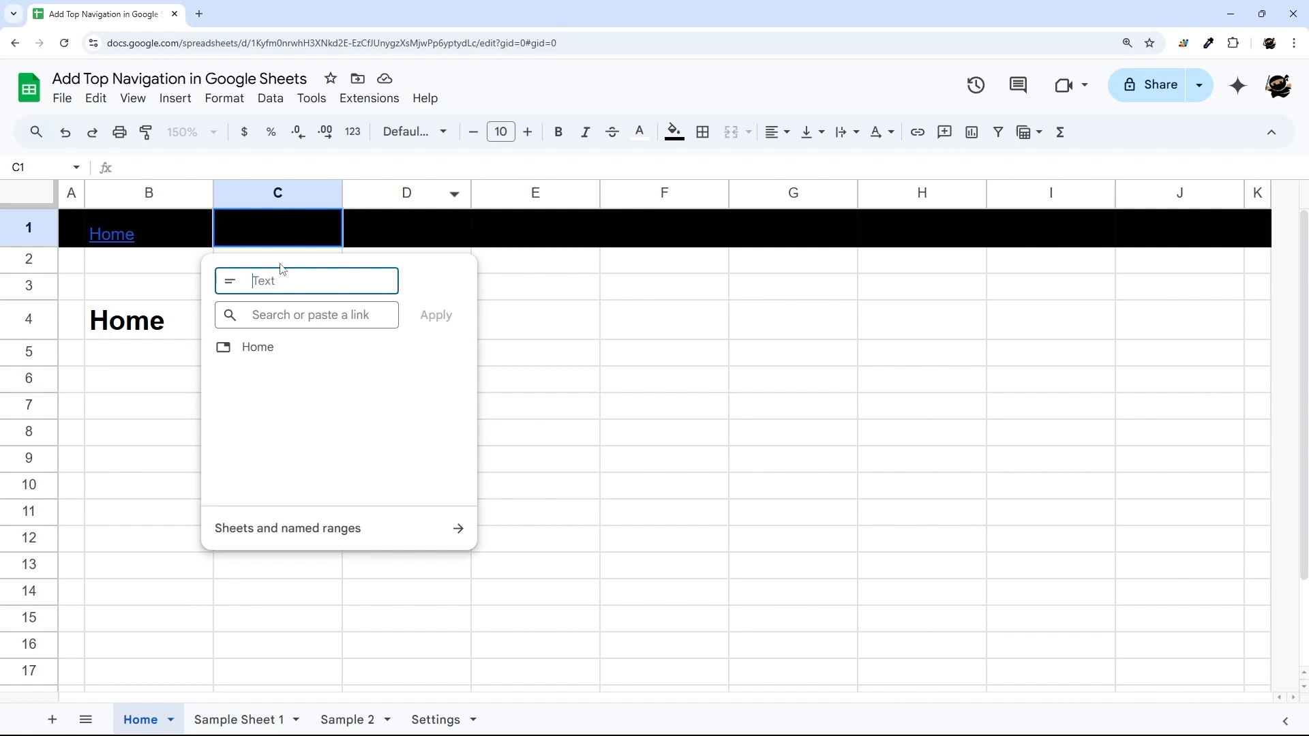
type("Sample Sheet 1")
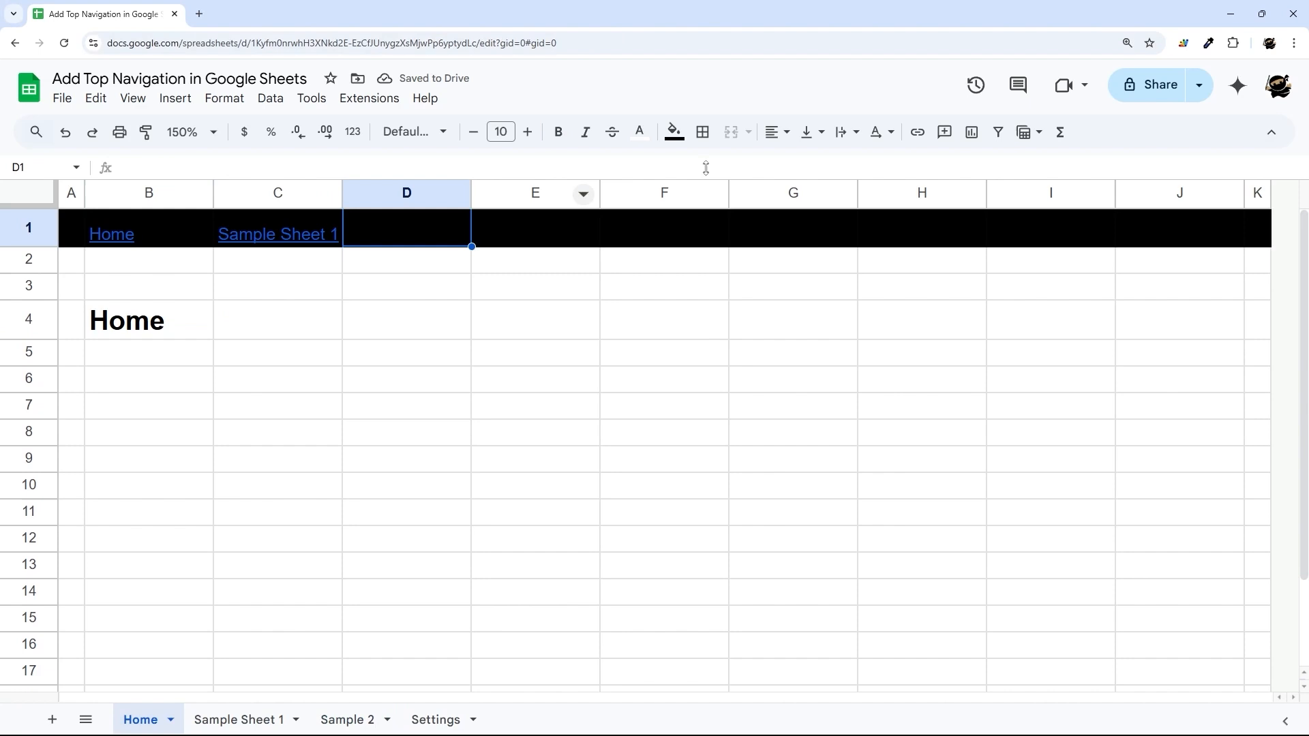
left_click(436, 719)
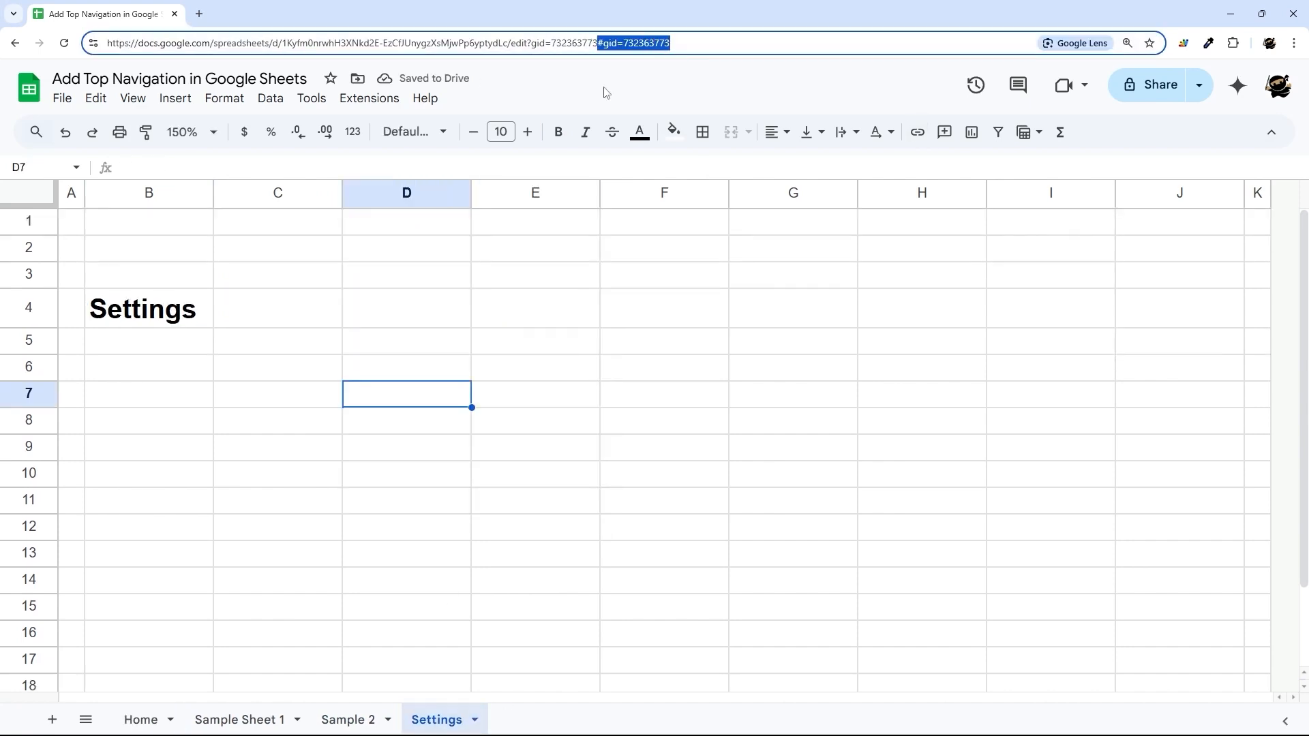
left_click(139, 719)
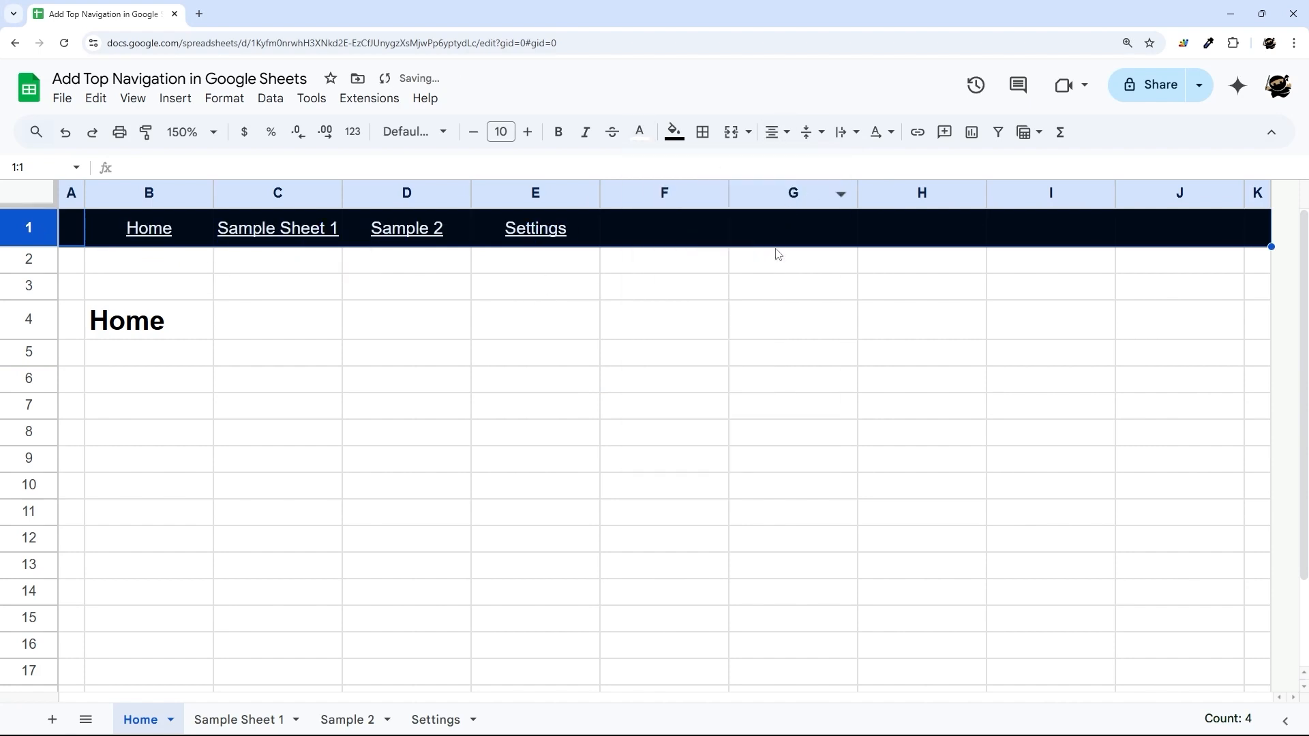
Step: Colour the Home link in B1 green so it stands out from the white links
left_click(793, 286)
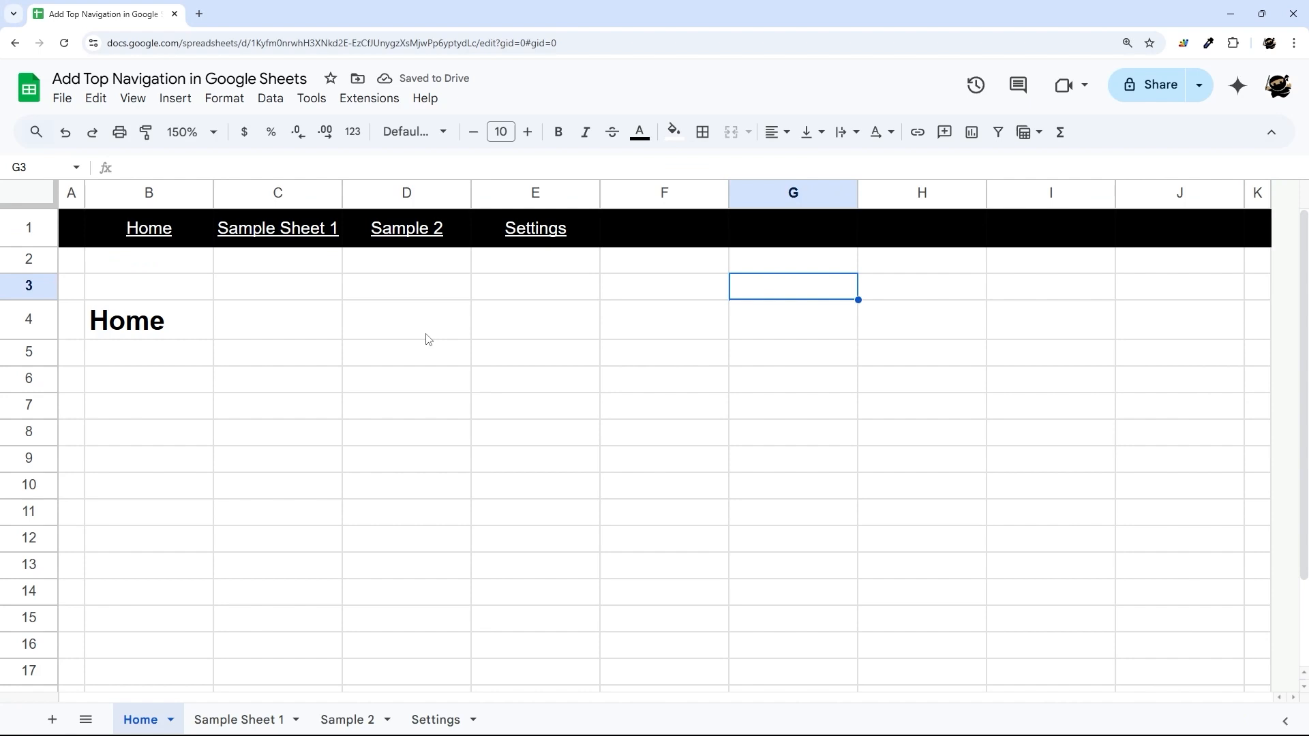
mouse_move(230, 720)
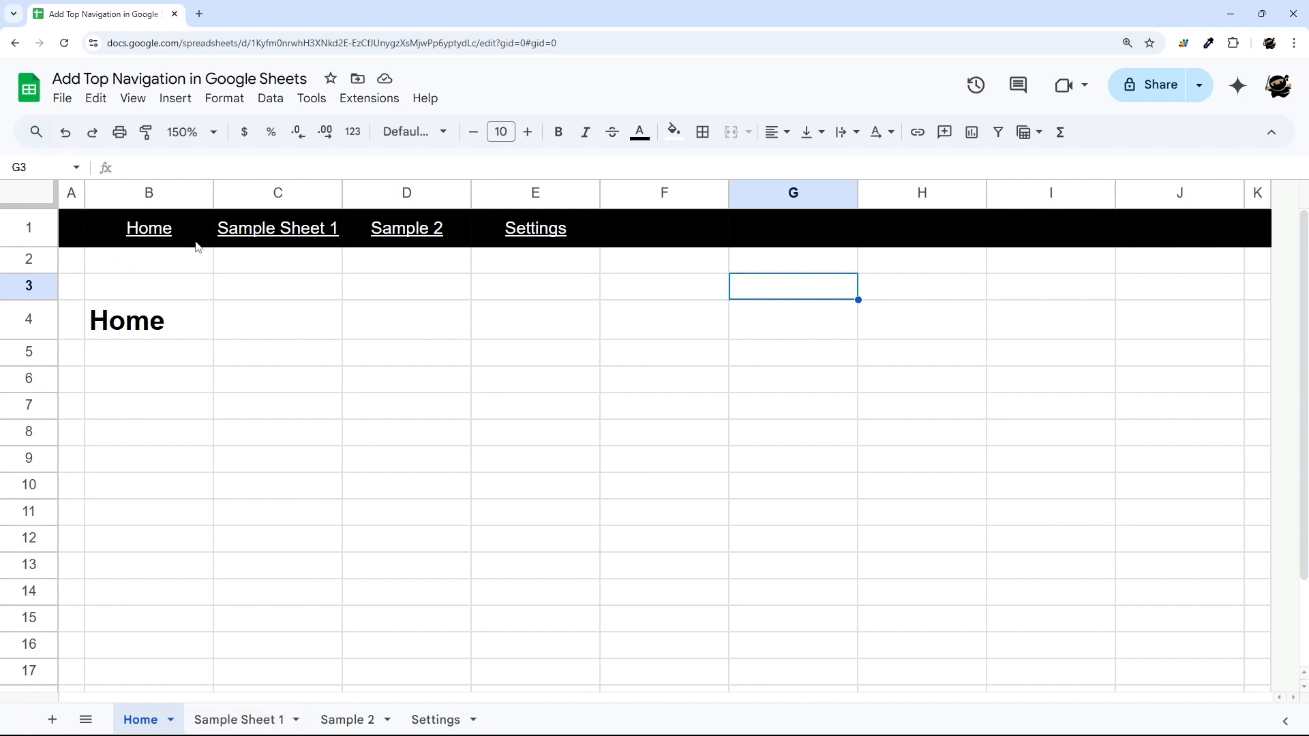
left_click(149, 228)
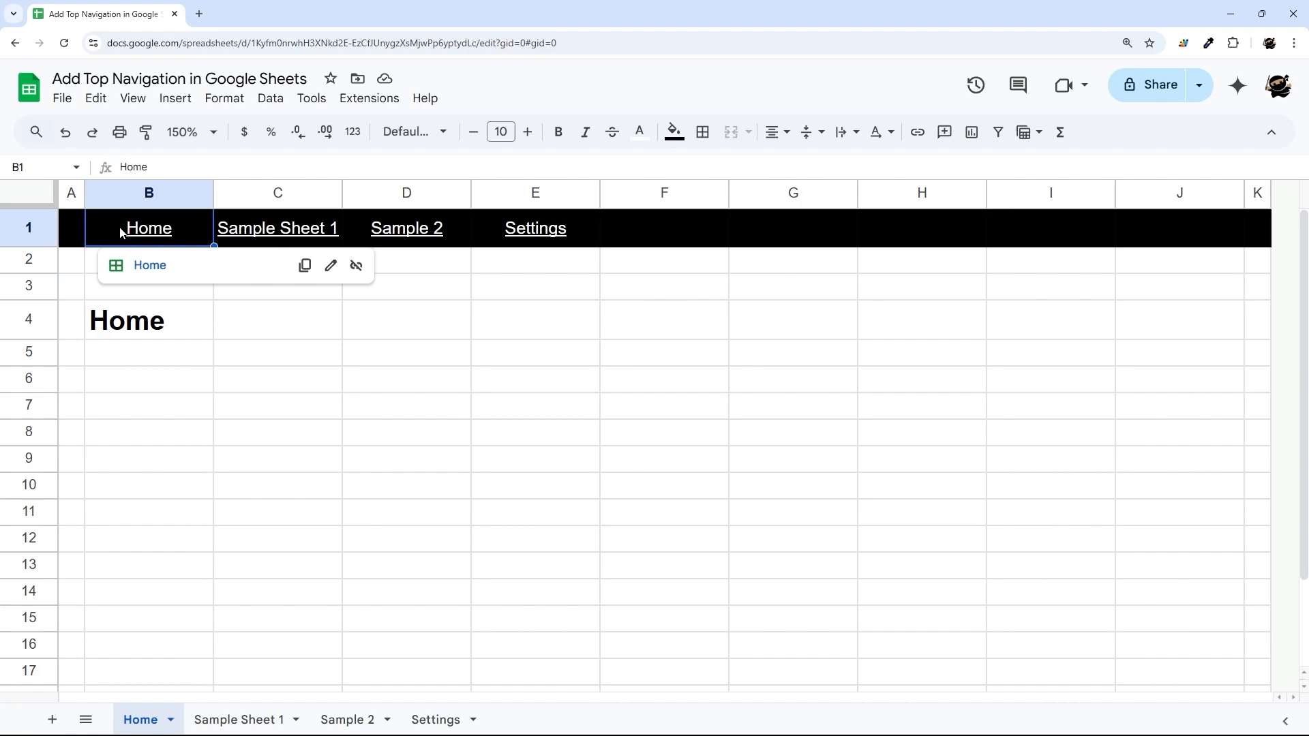
left_click(639, 131)
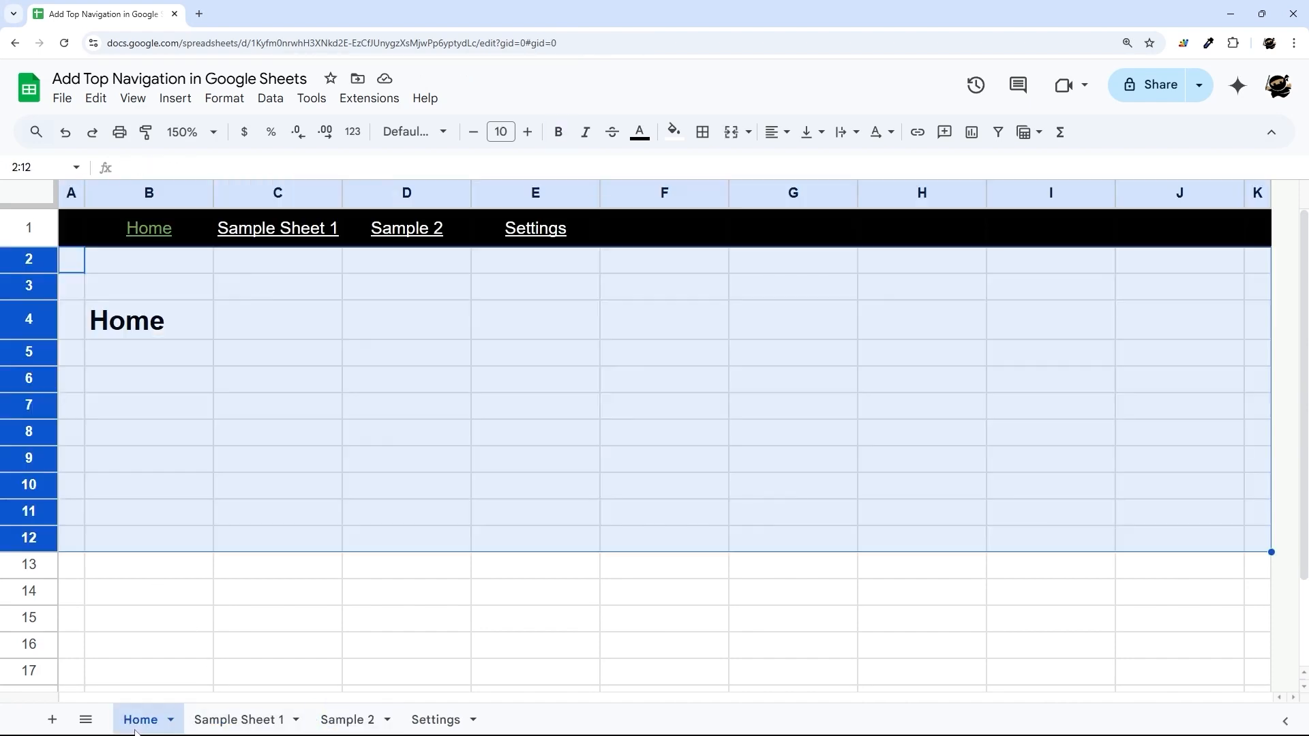
left_click(277, 352)
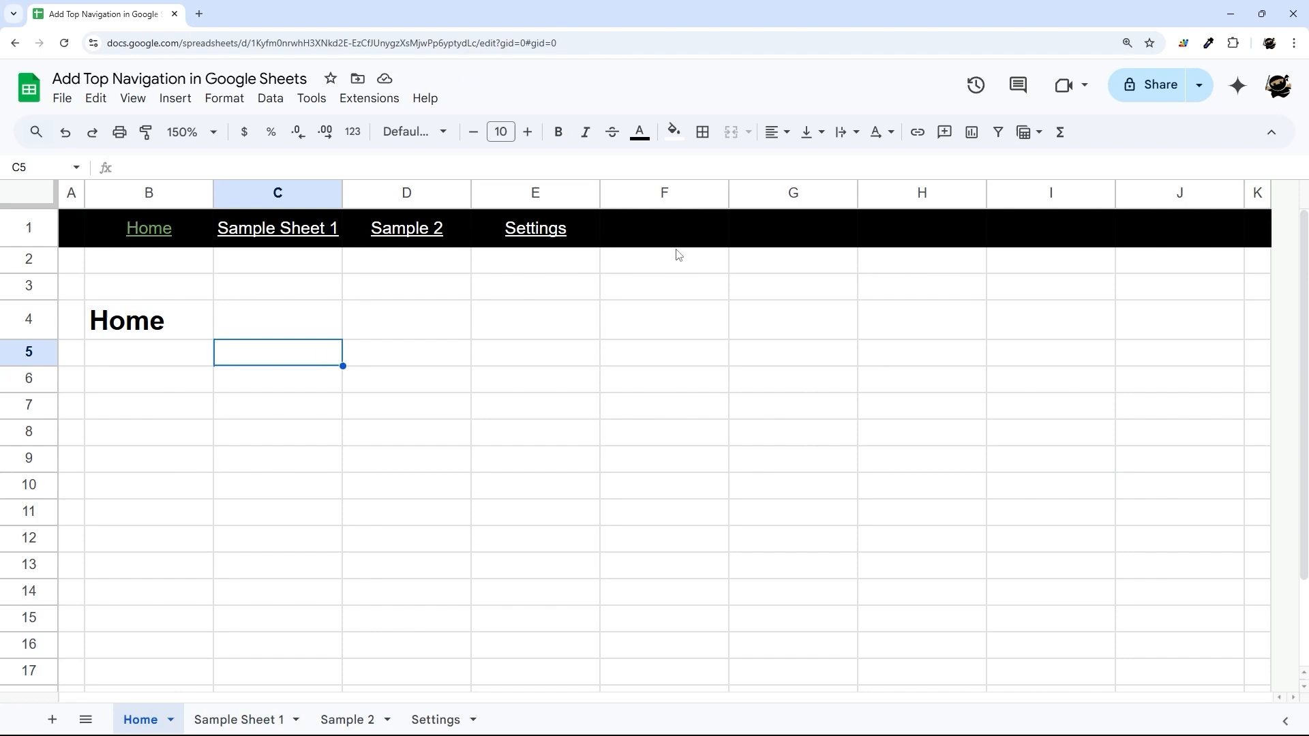
mouse_move(38, 222)
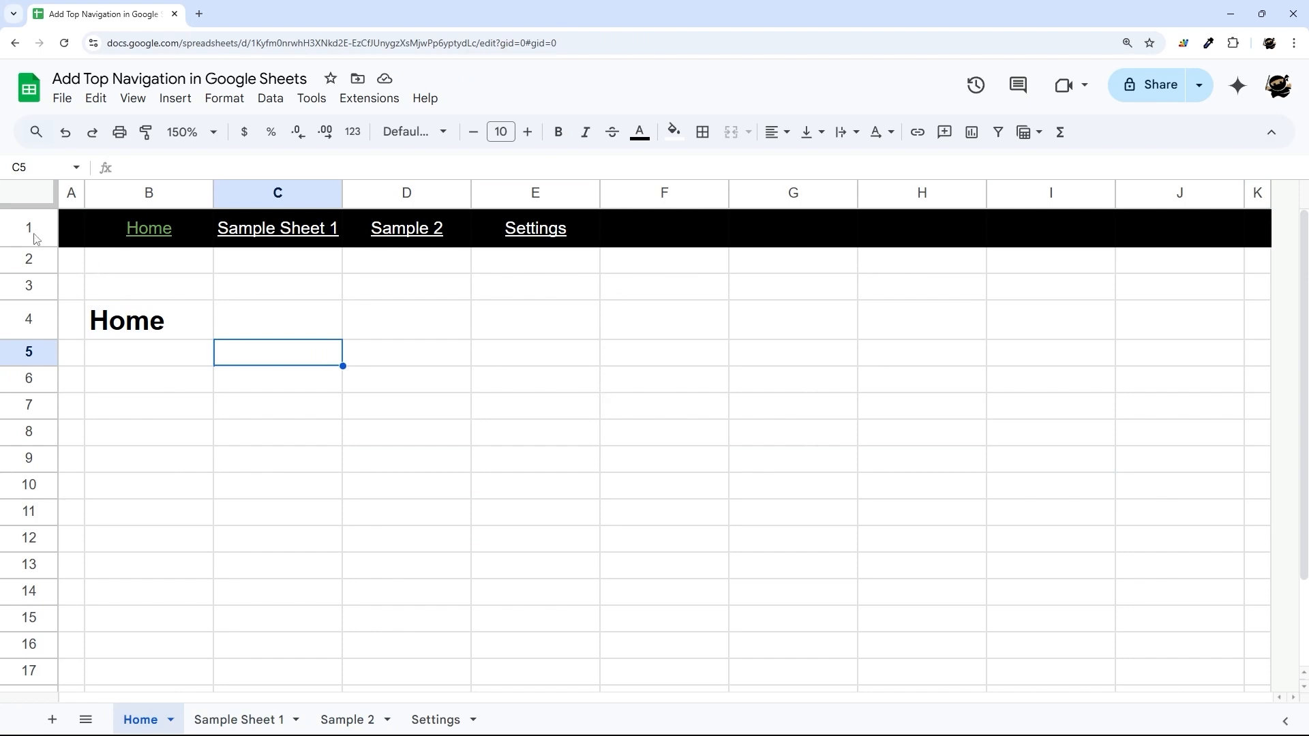
left_click(133, 98)
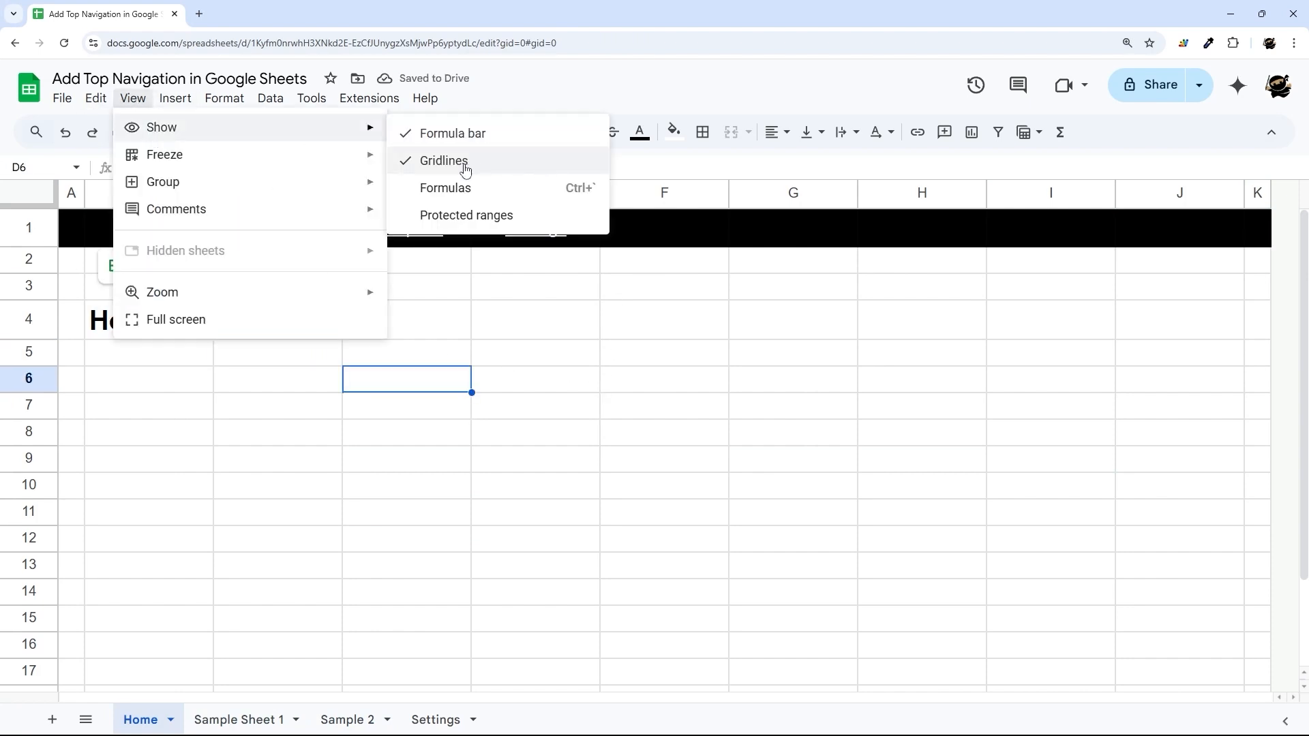
Step: Uncheck Gridlines under View > Show on the Home sheet
left_click(445, 160)
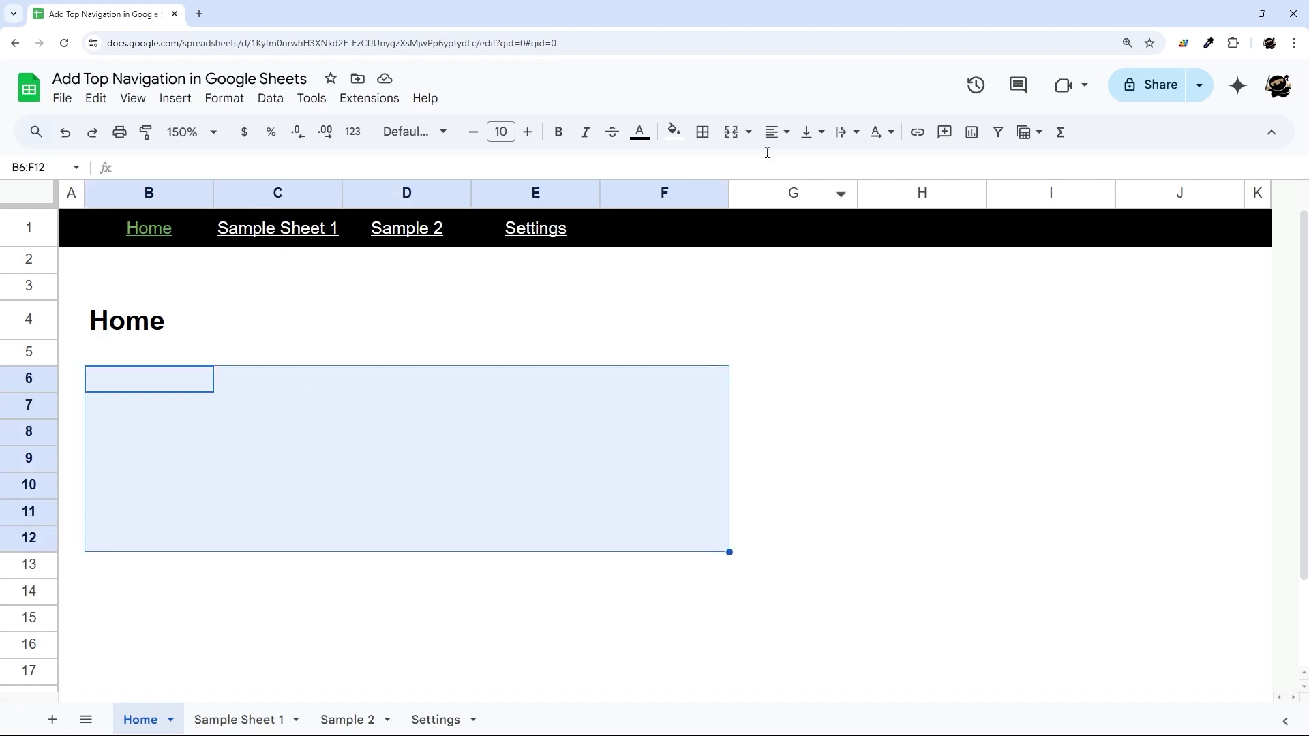
Step: Apply All borders to the range B6:F12
left_click(701, 132)
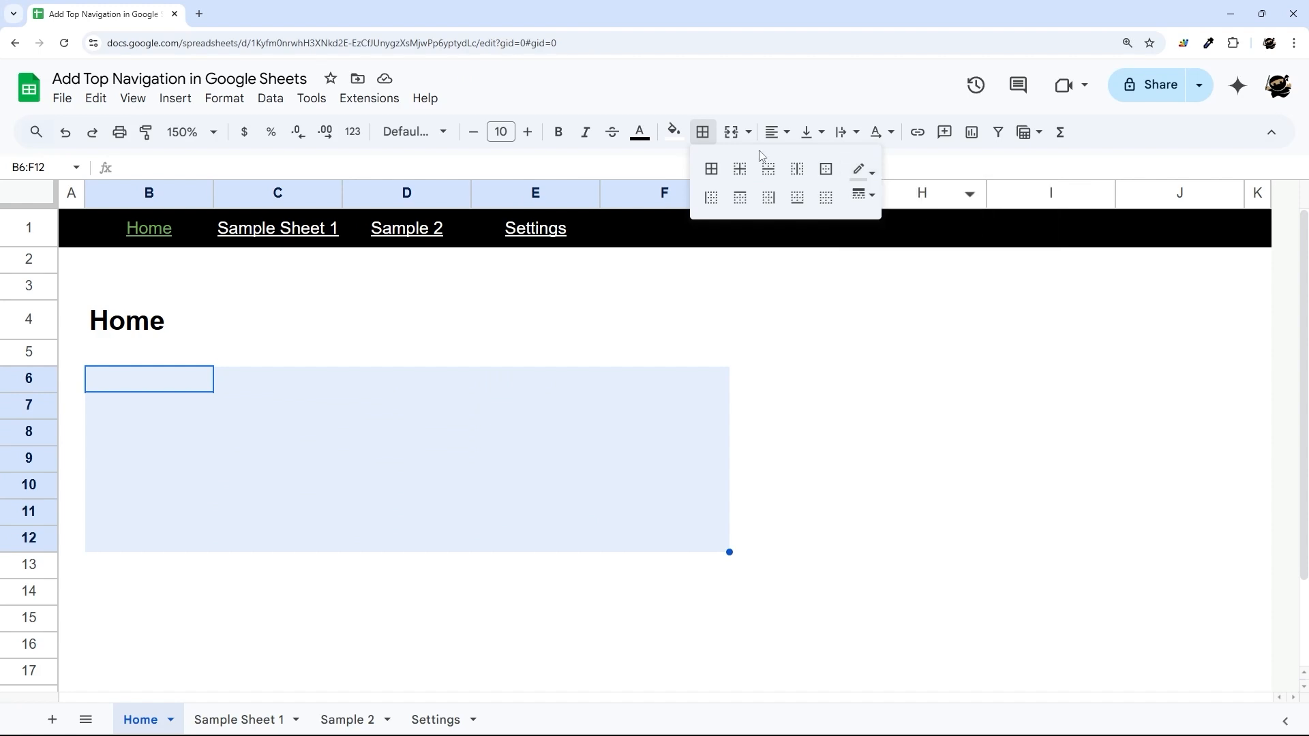
mouse_move(710, 170)
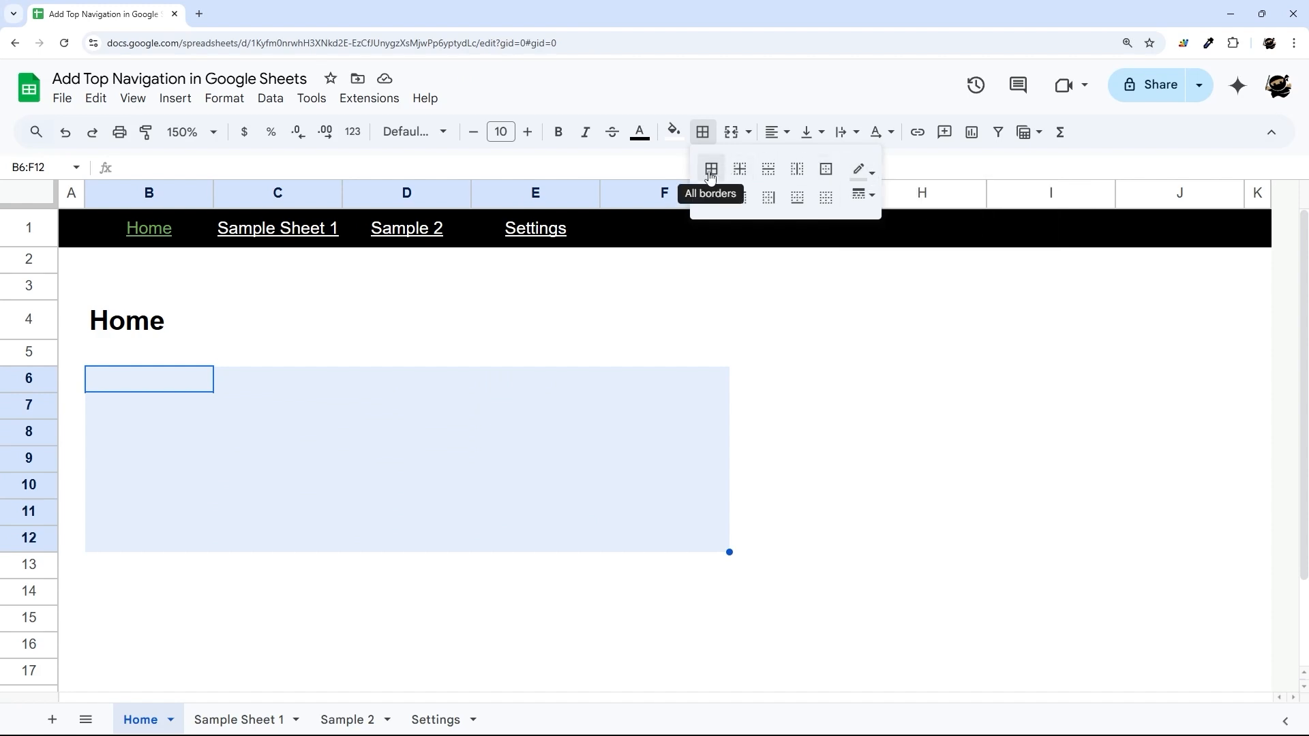
left_click(711, 169)
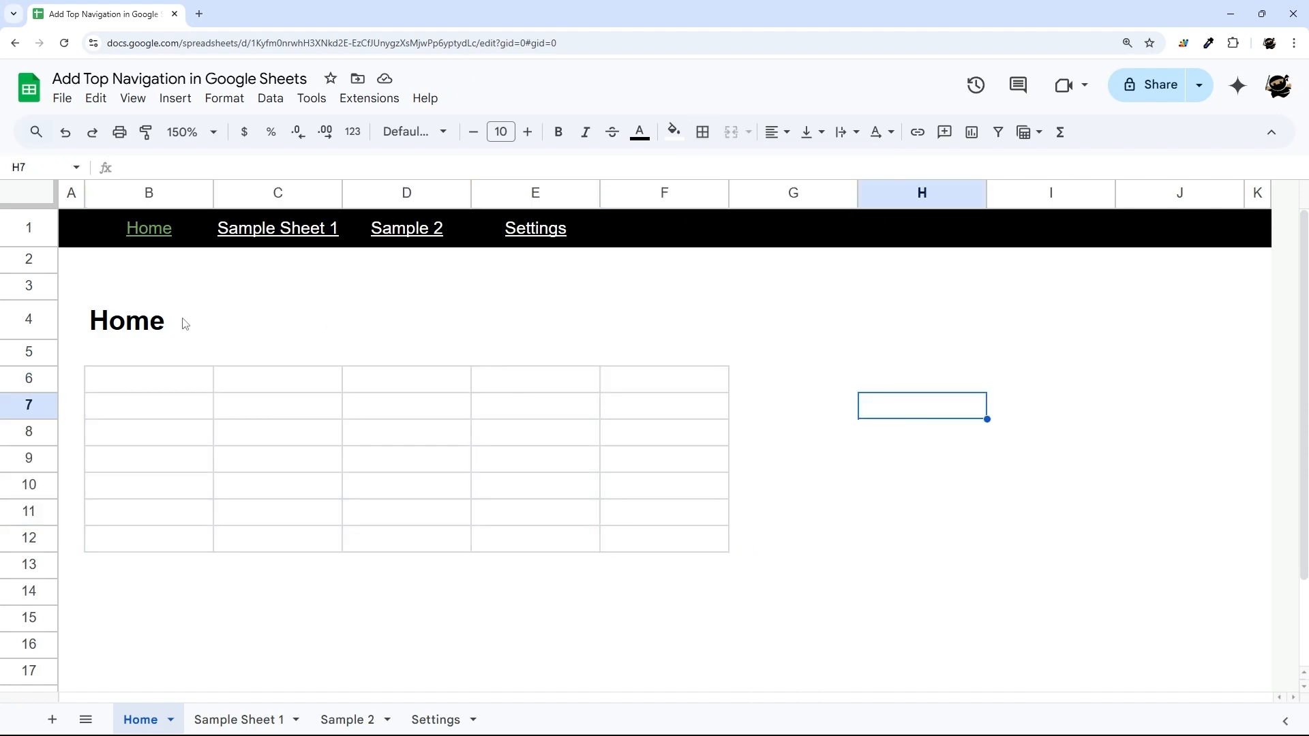
mouse_move(32, 231)
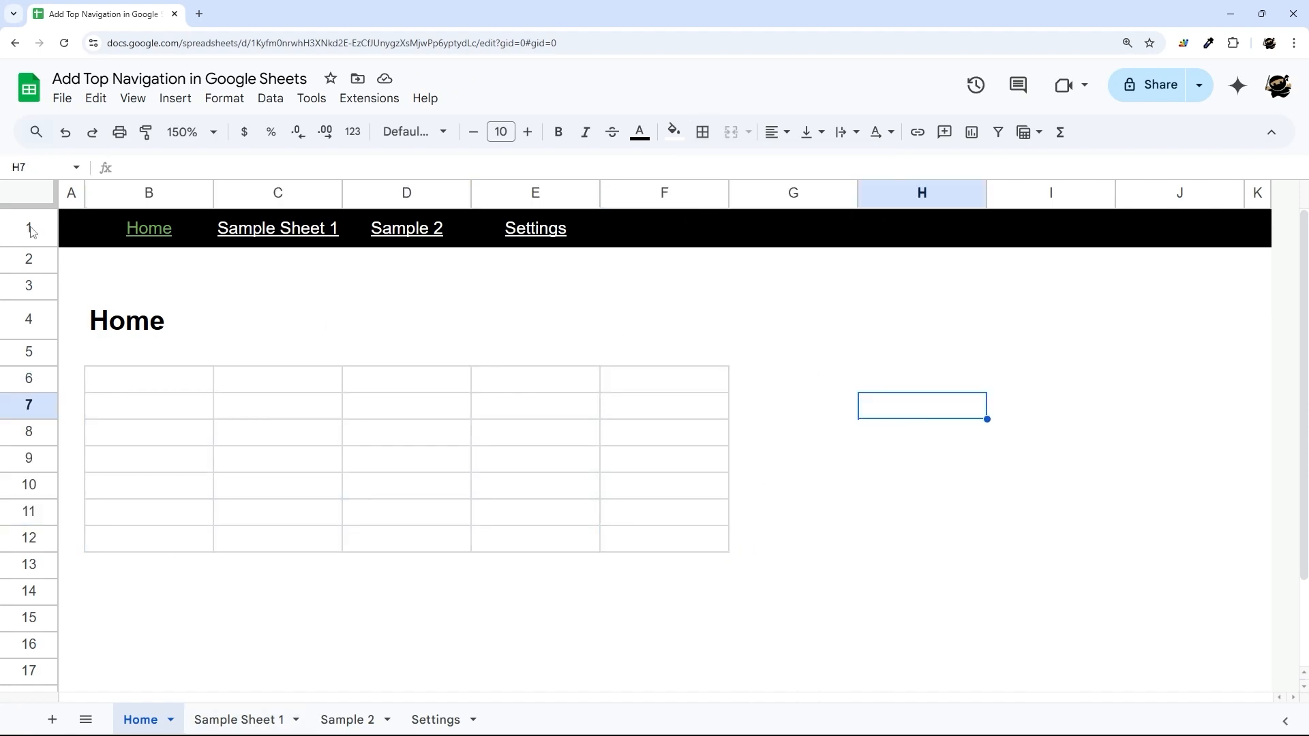
Step: Copy the black nav bar row from Home and paste it into A1 of the other sheets
left_click(28, 228)
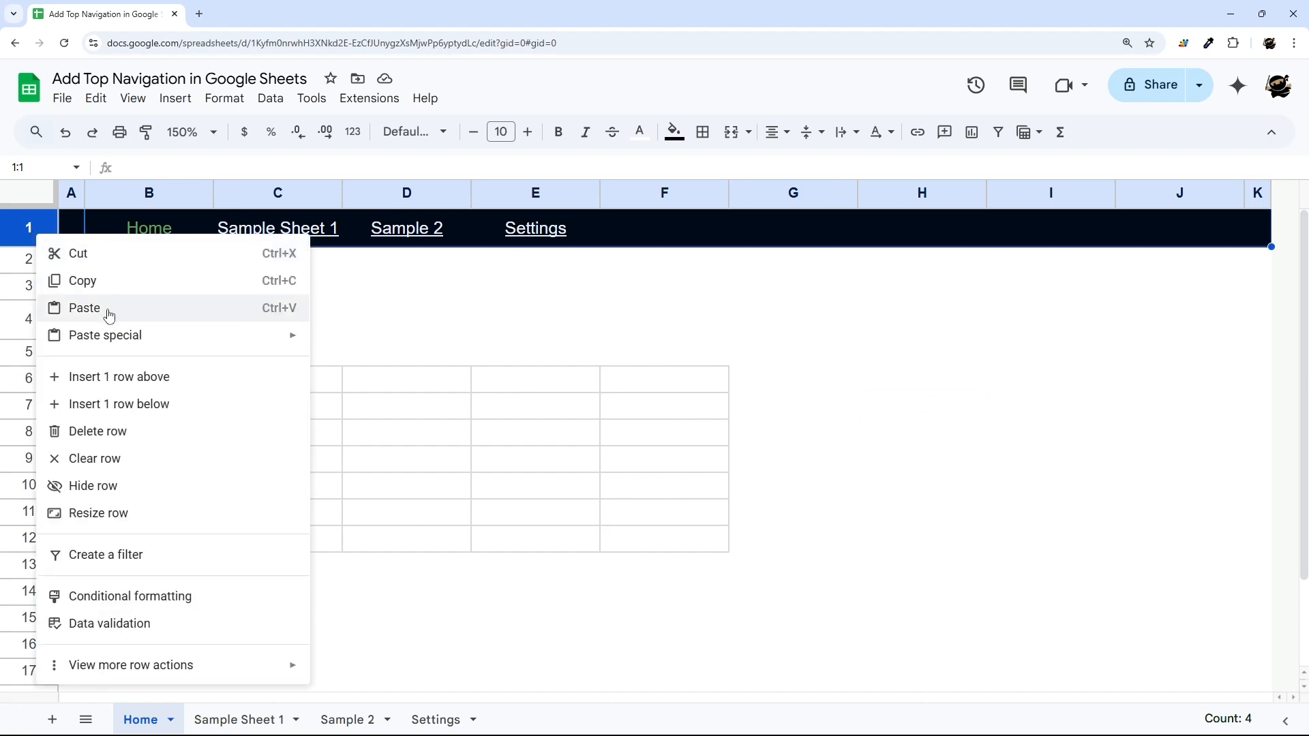
left_click(277, 228)
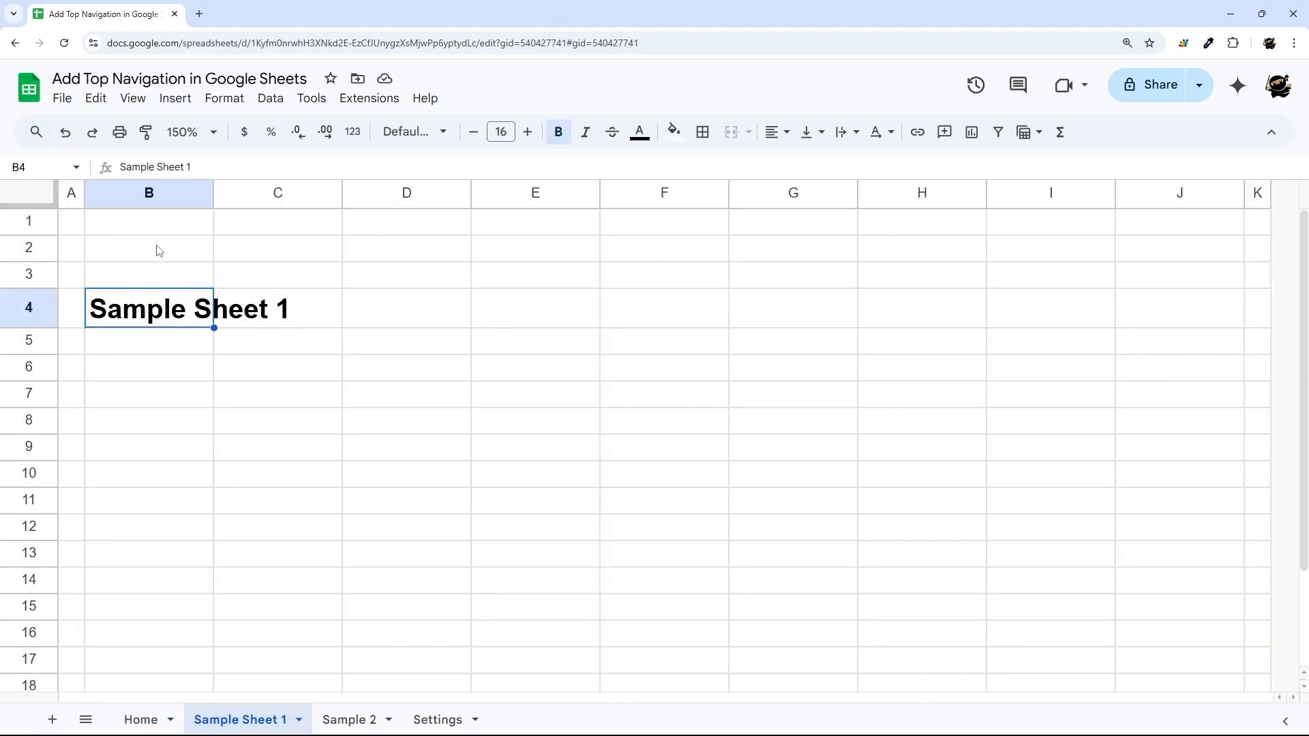
right_click(28, 221)
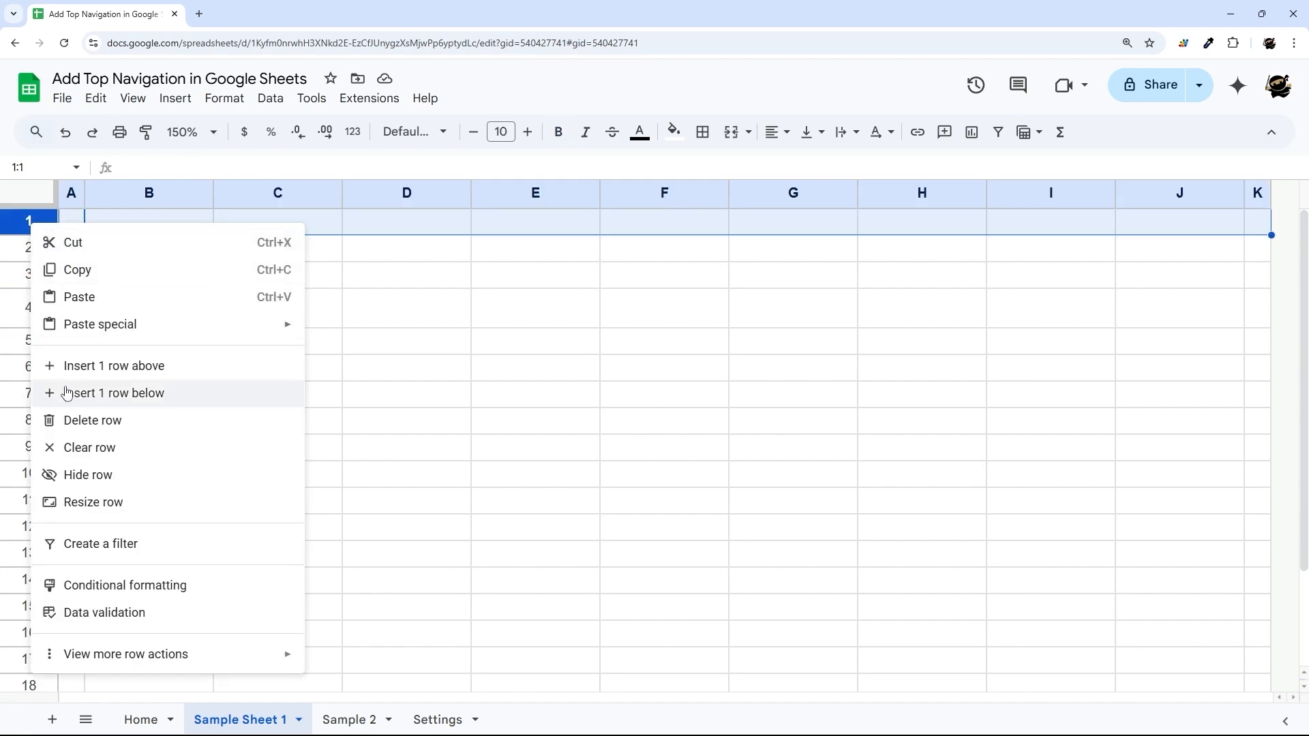
left_click(114, 394)
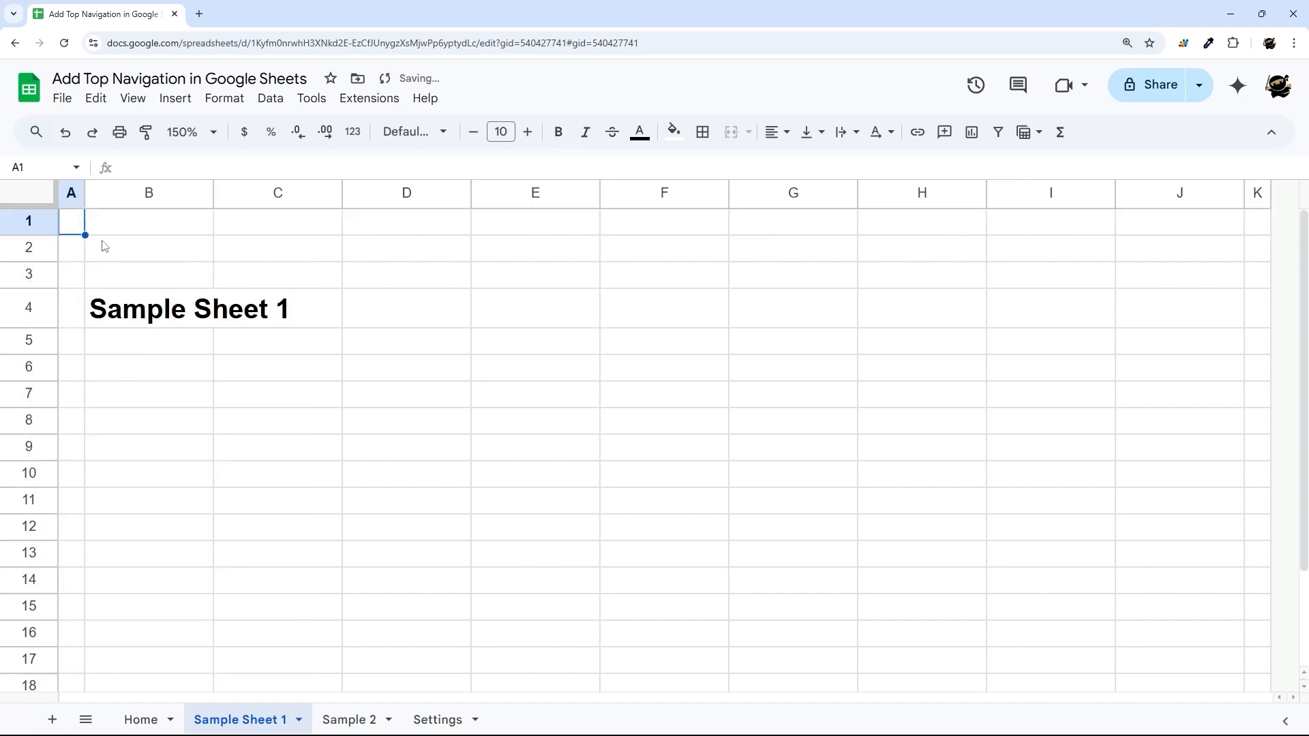
key("Ctrl+v")
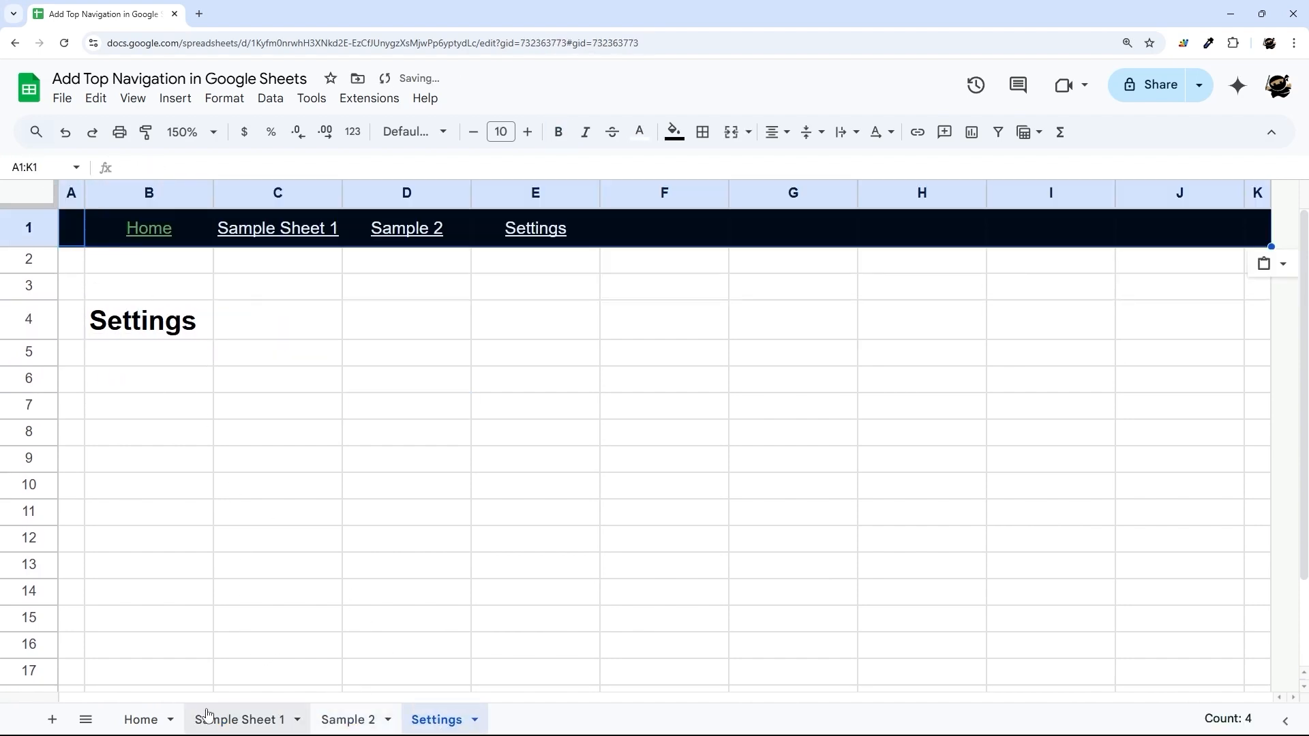
Step: On the copied sheets, make the Home link white and the current sheet's link green
left_click(149, 228)
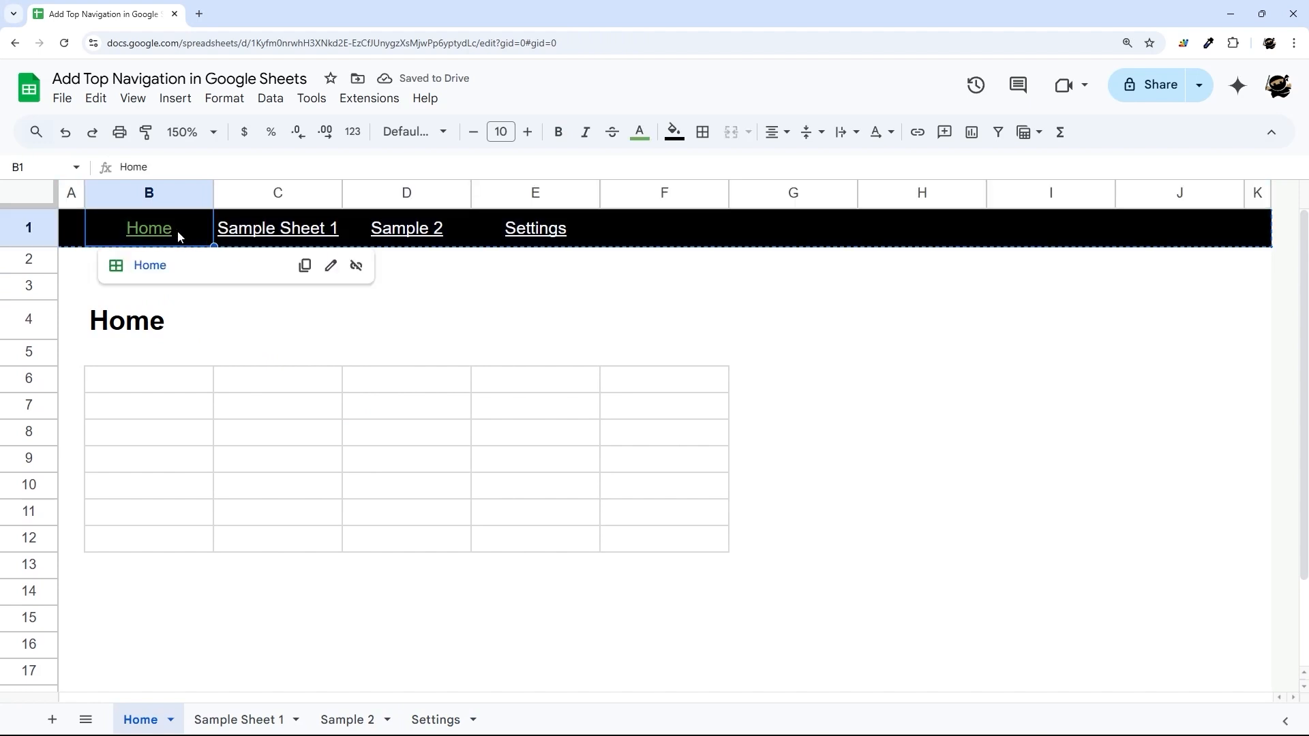
left_click(277, 228)
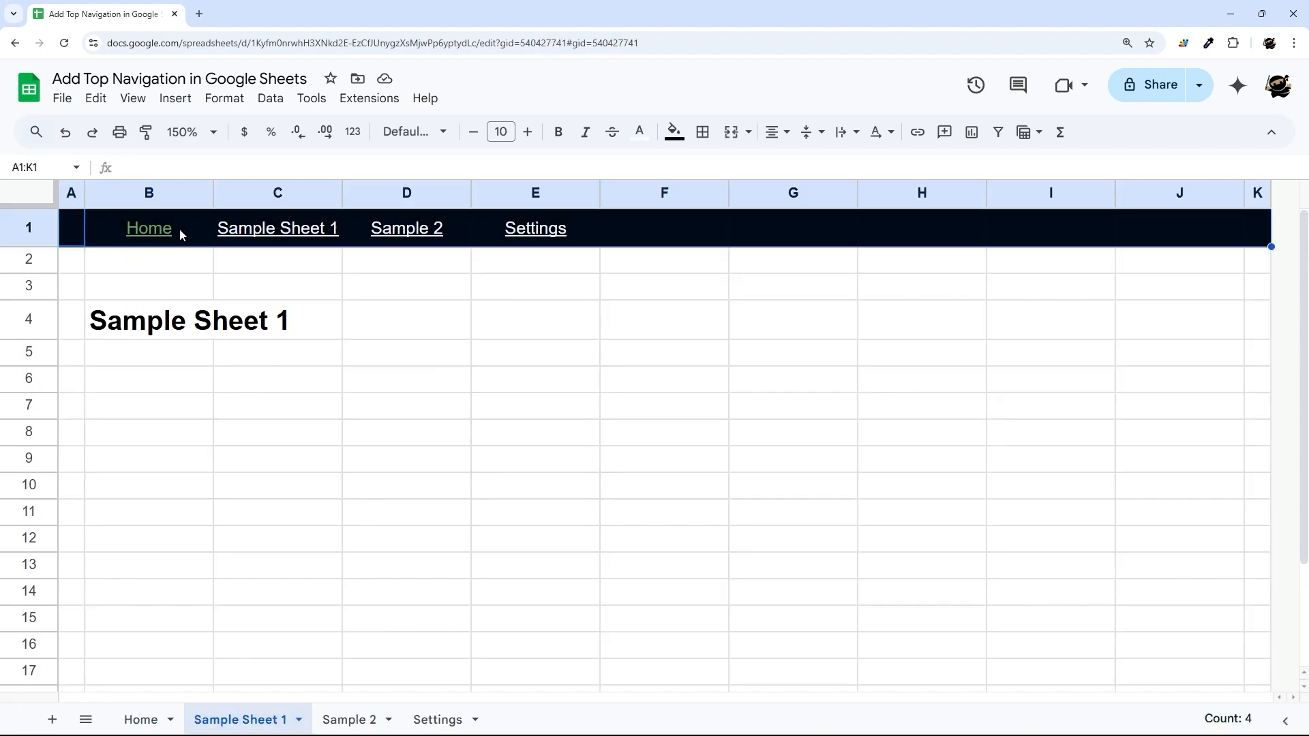
left_click(148, 227)
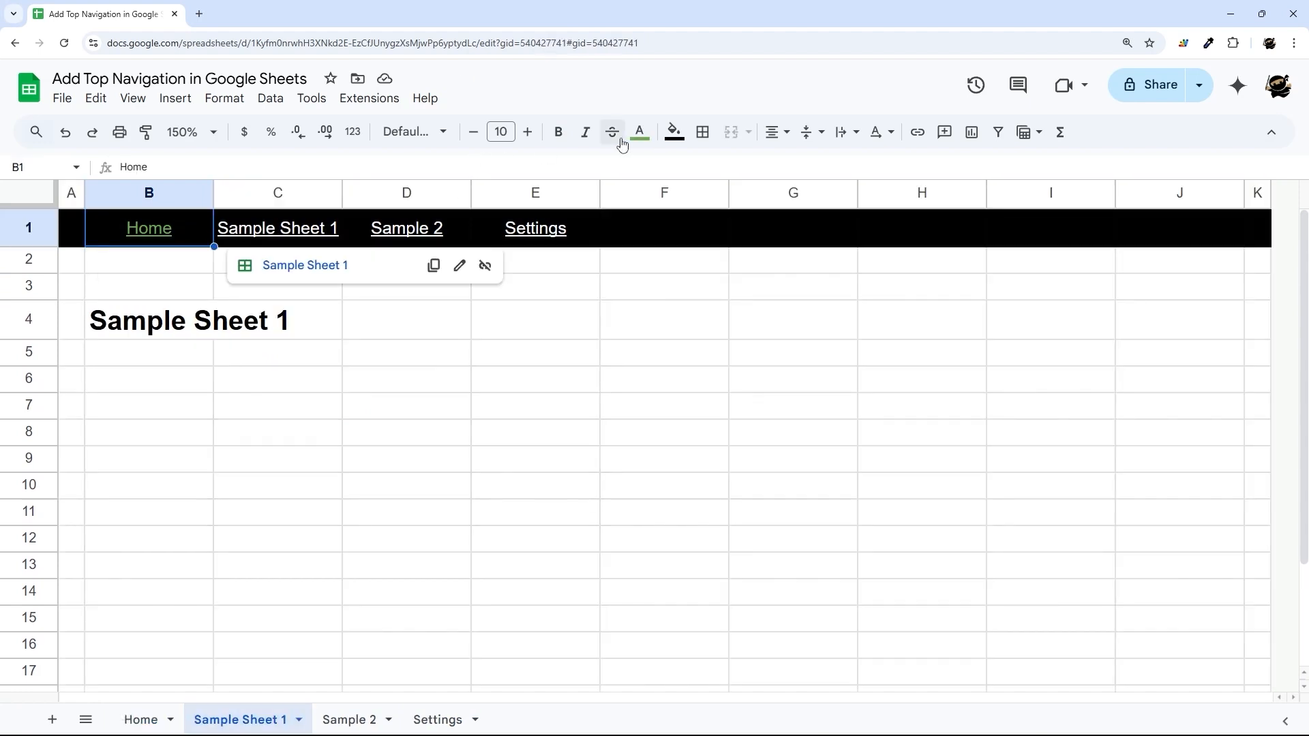
left_click(612, 132)
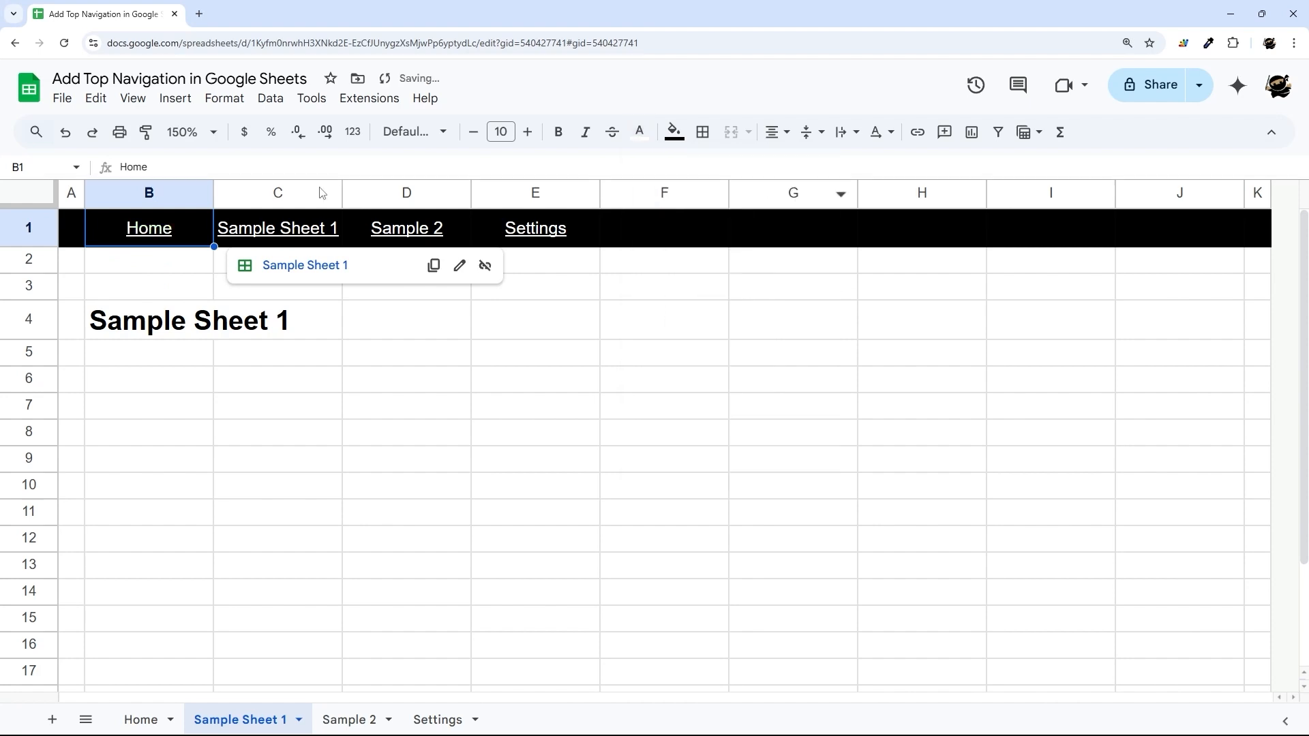
left_click(638, 132)
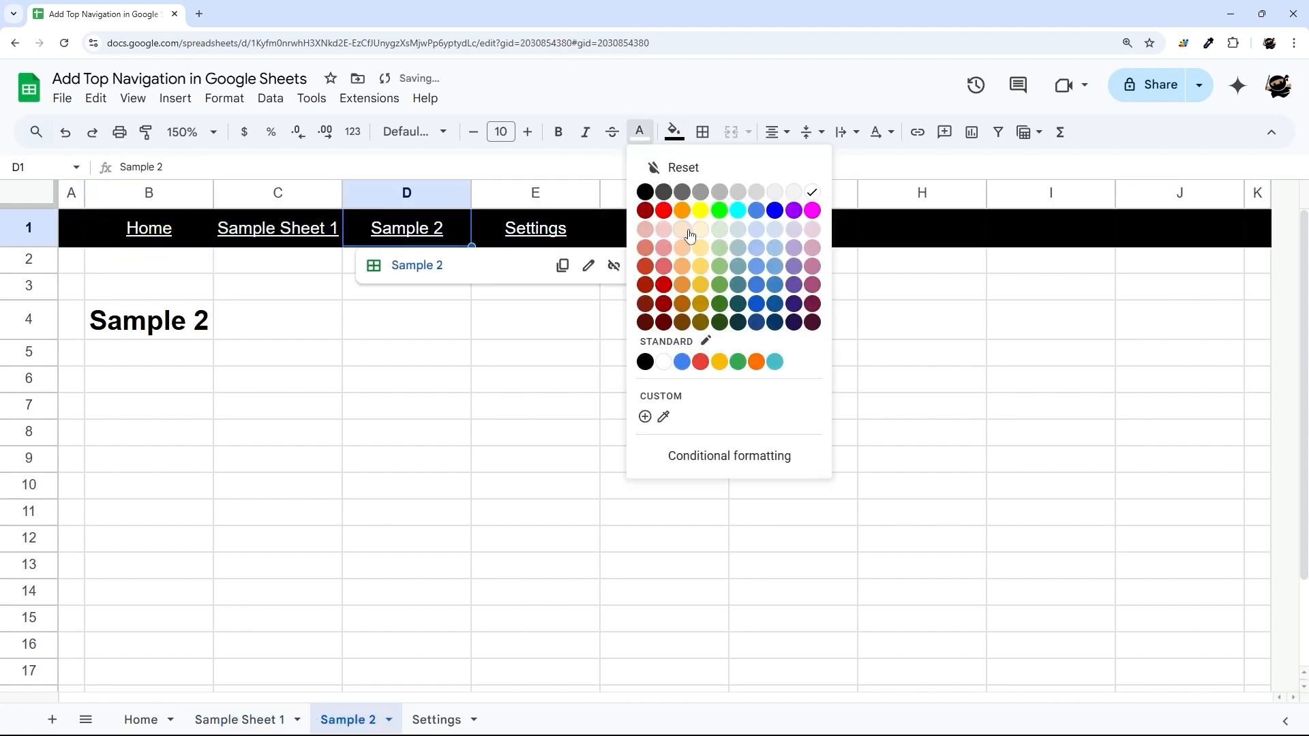
left_click(535, 228)
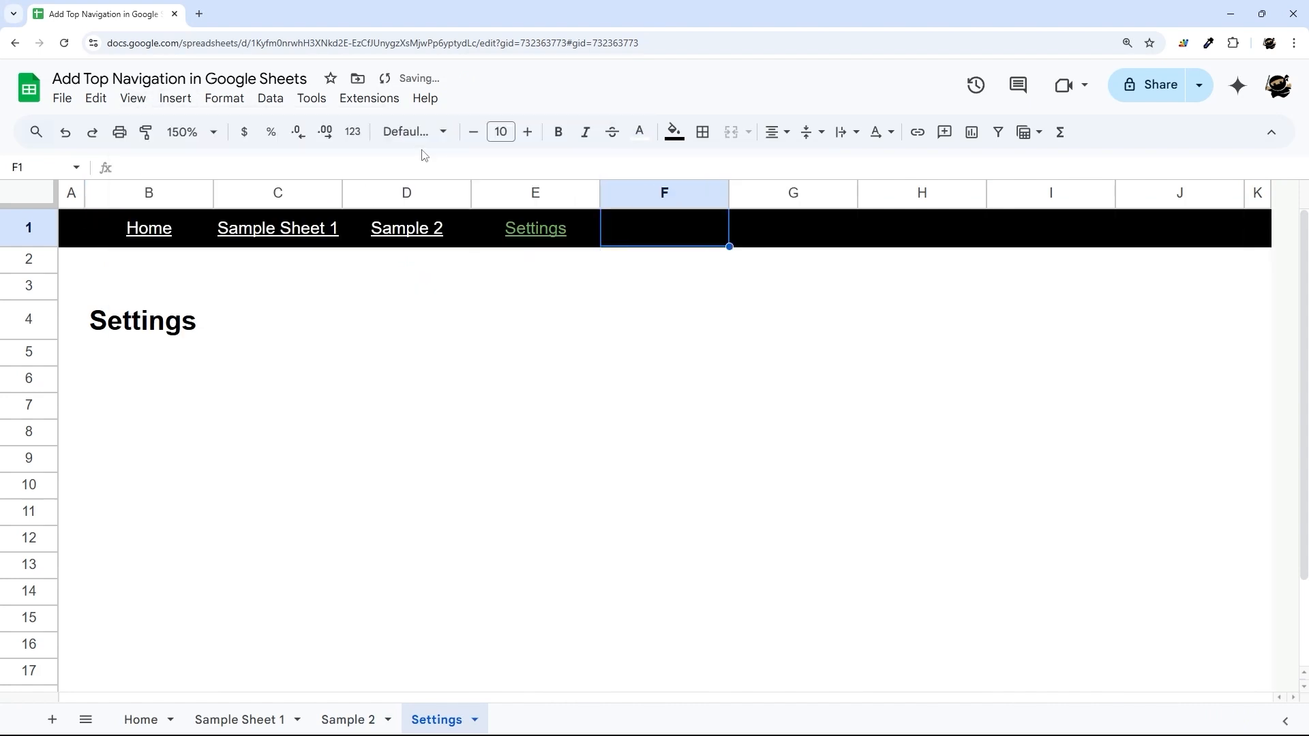
mouse_move(406, 228)
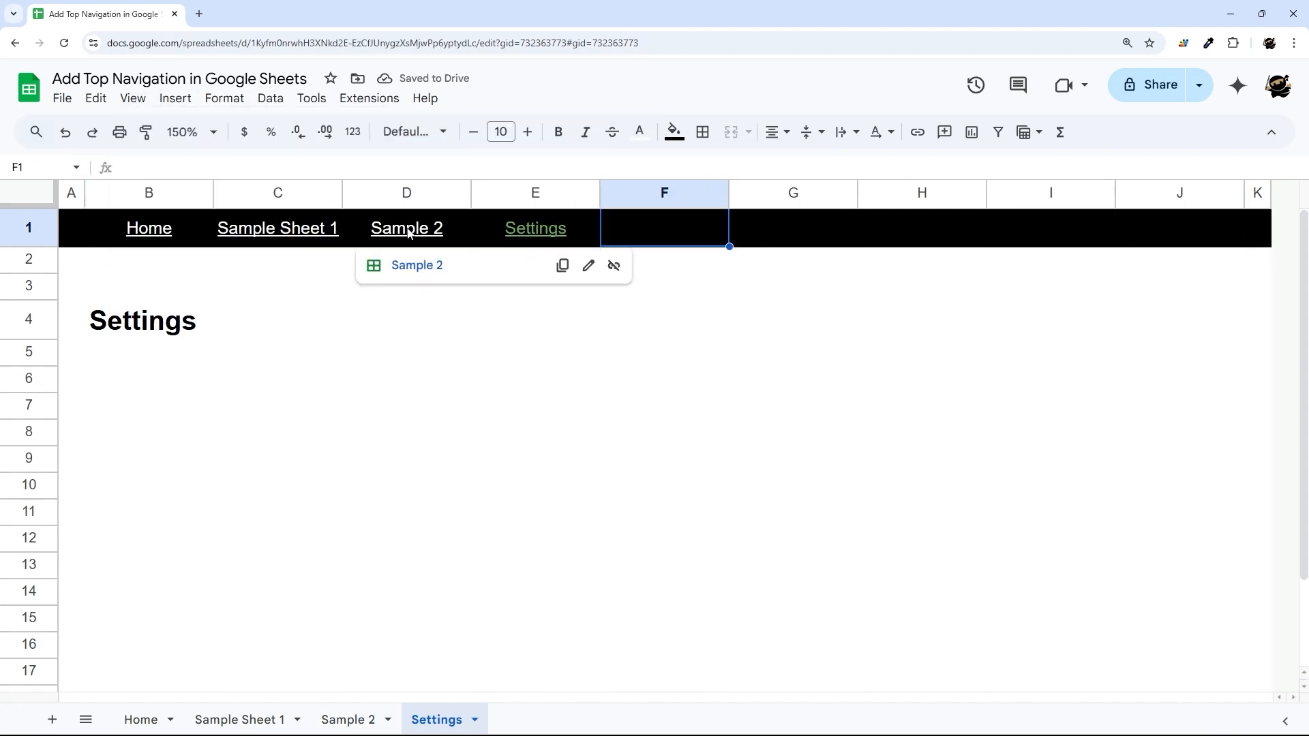
left_click(406, 227)
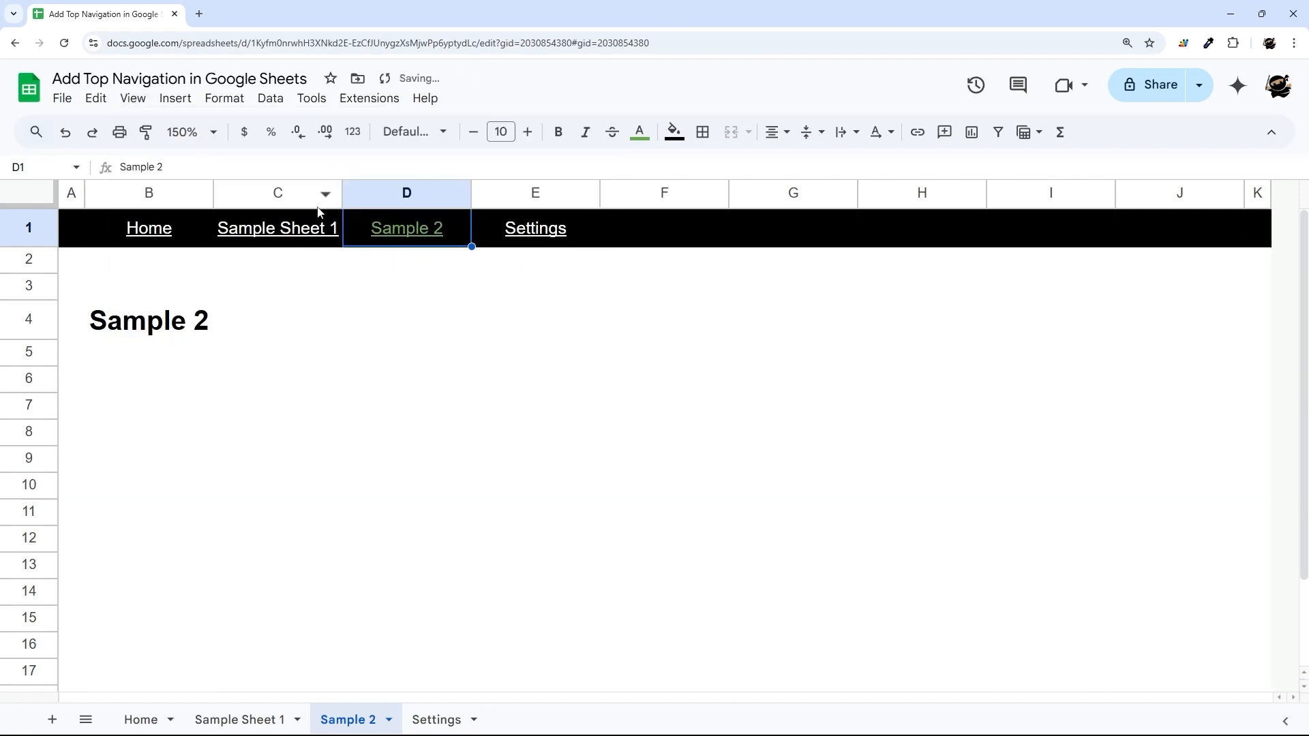
left_click(277, 228)
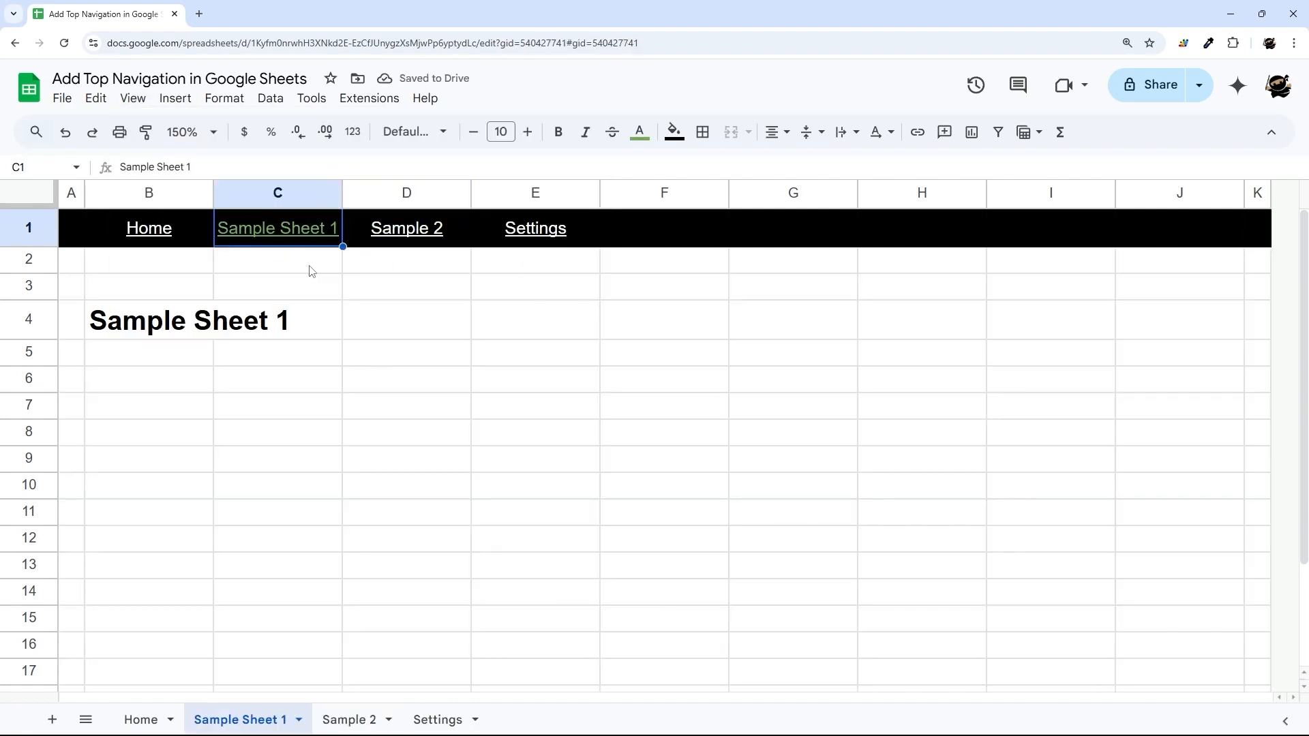
left_click(277, 228)
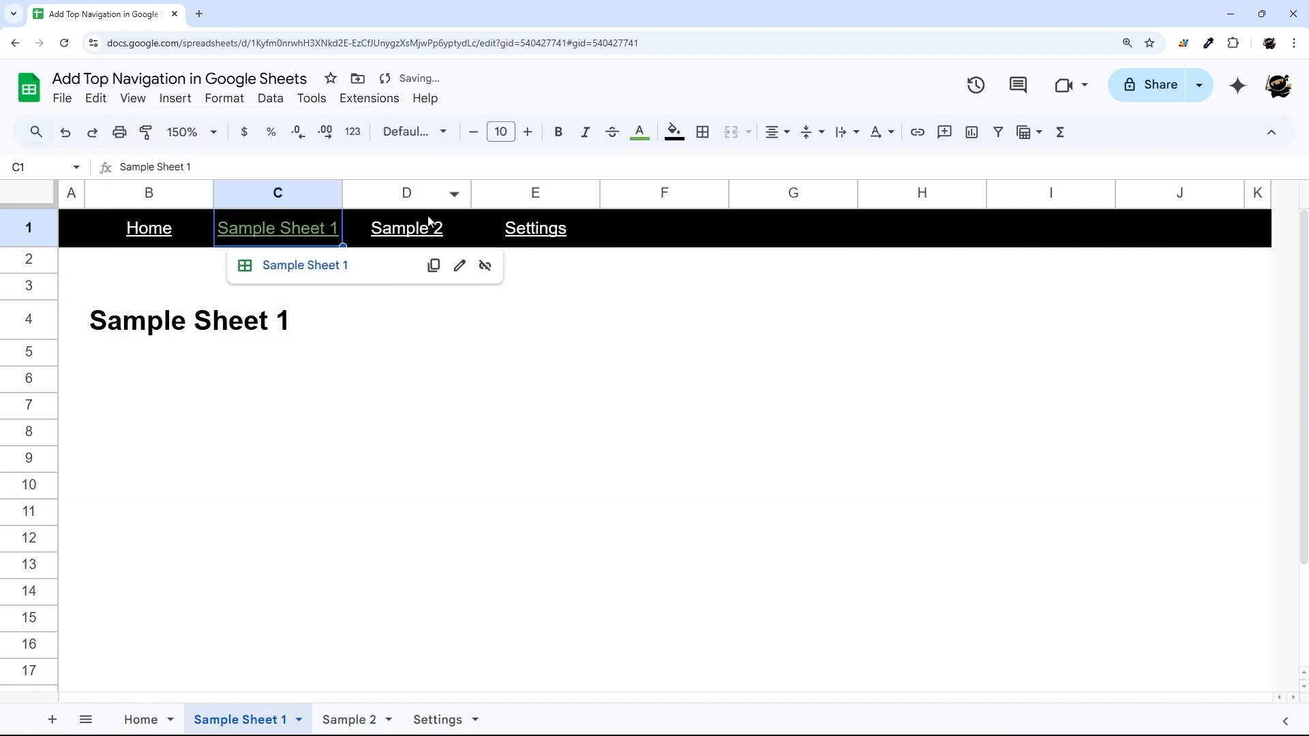
mouse_move(149, 228)
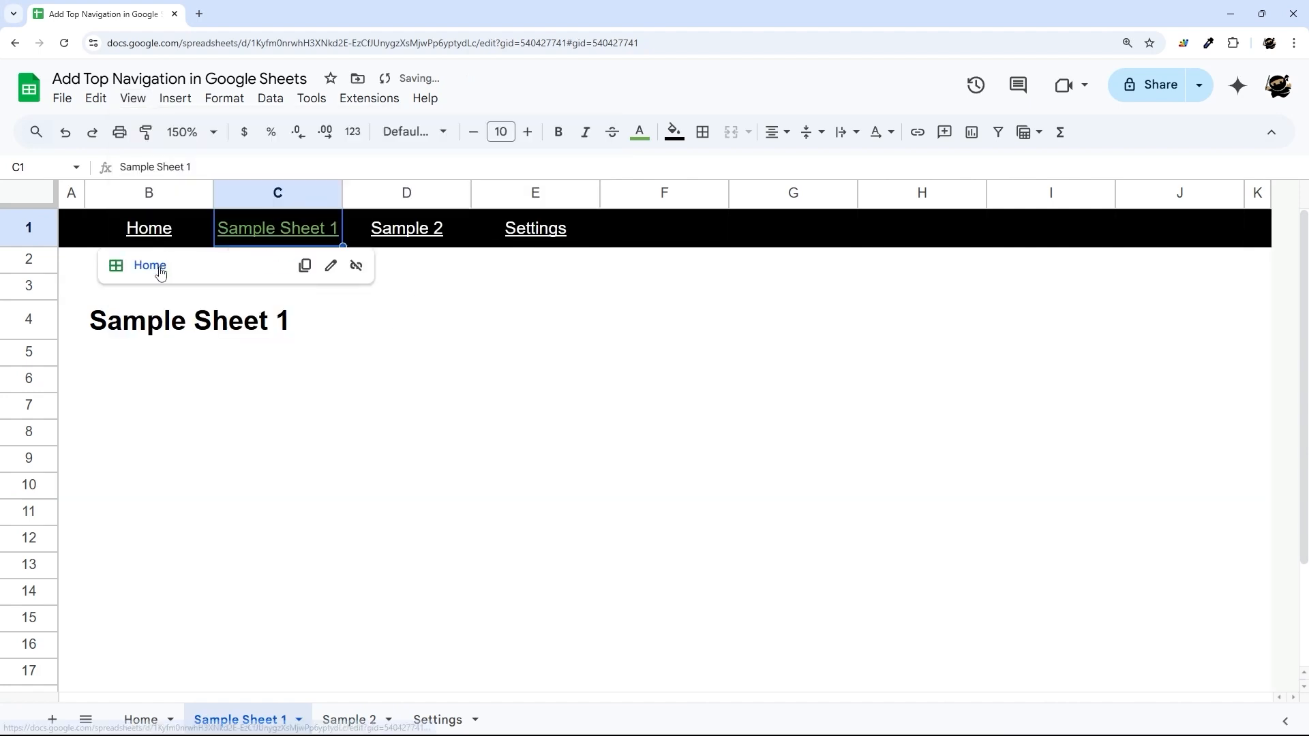
left_click(148, 227)
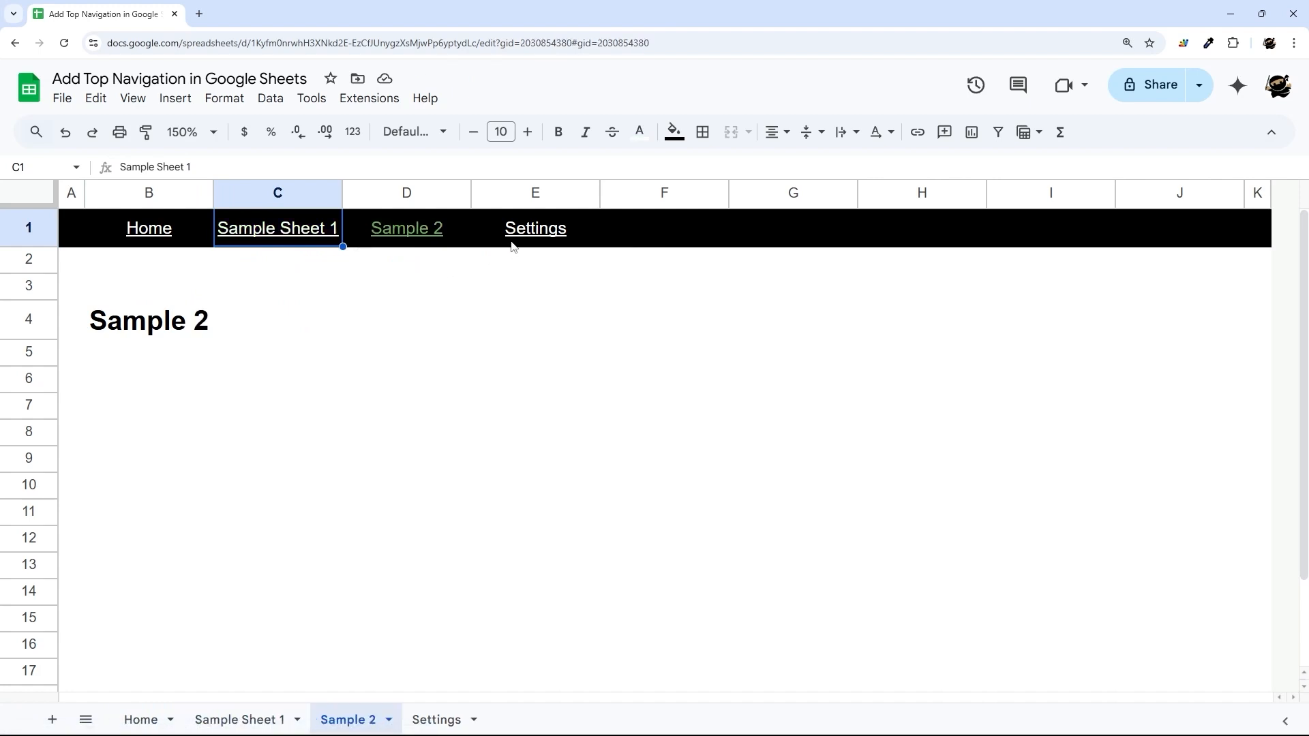
left_click(535, 227)
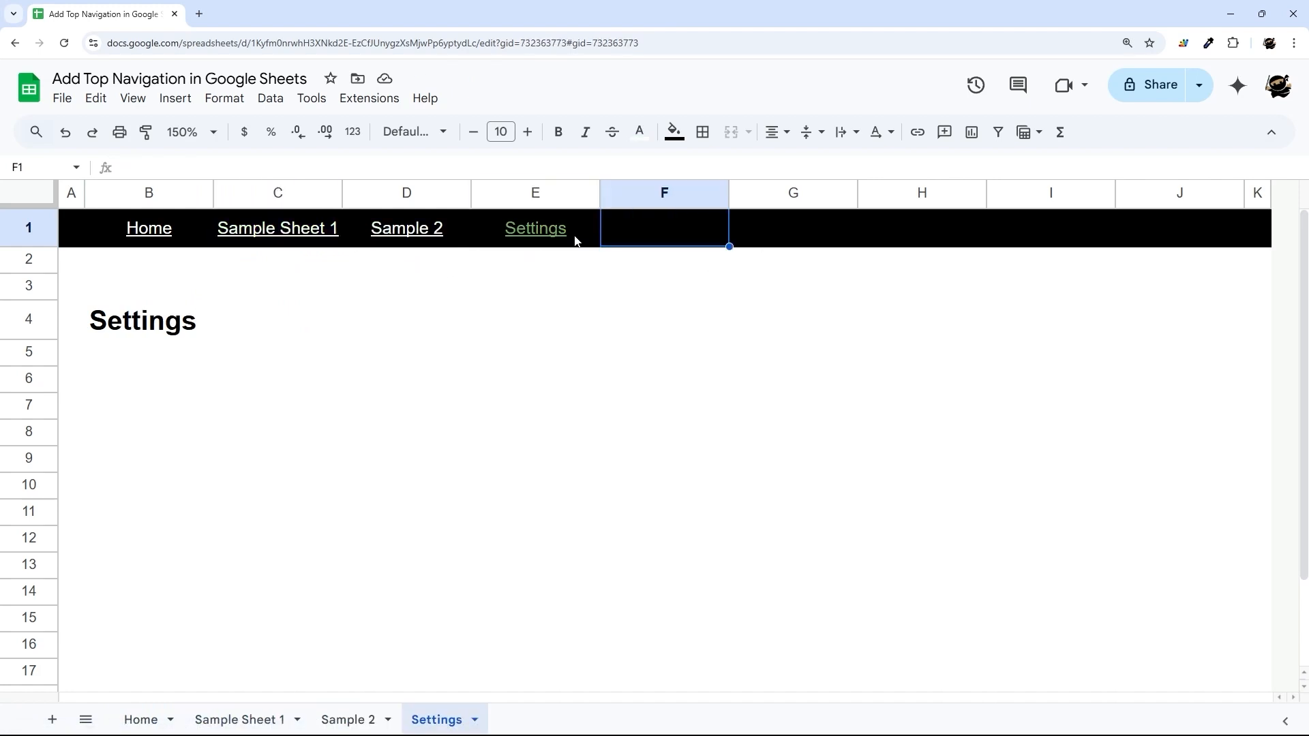
mouse_move(616, 244)
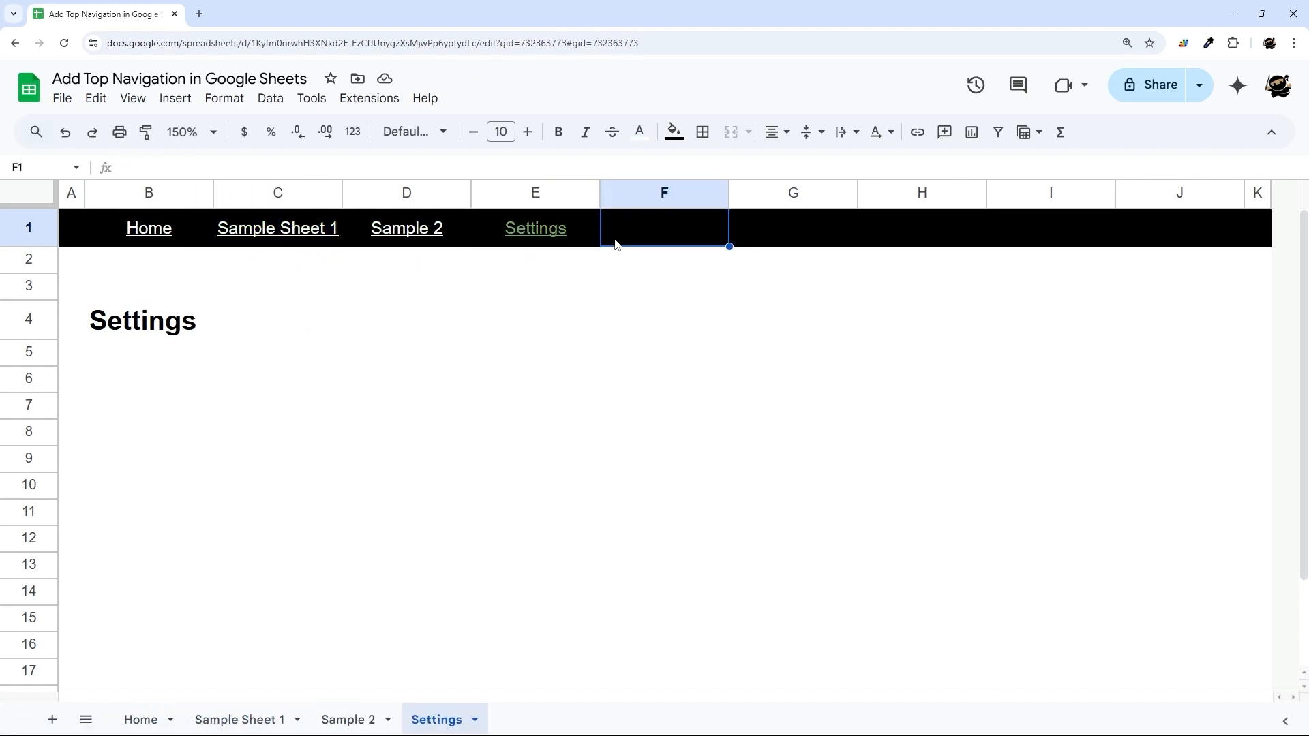
mouse_move(351, 381)
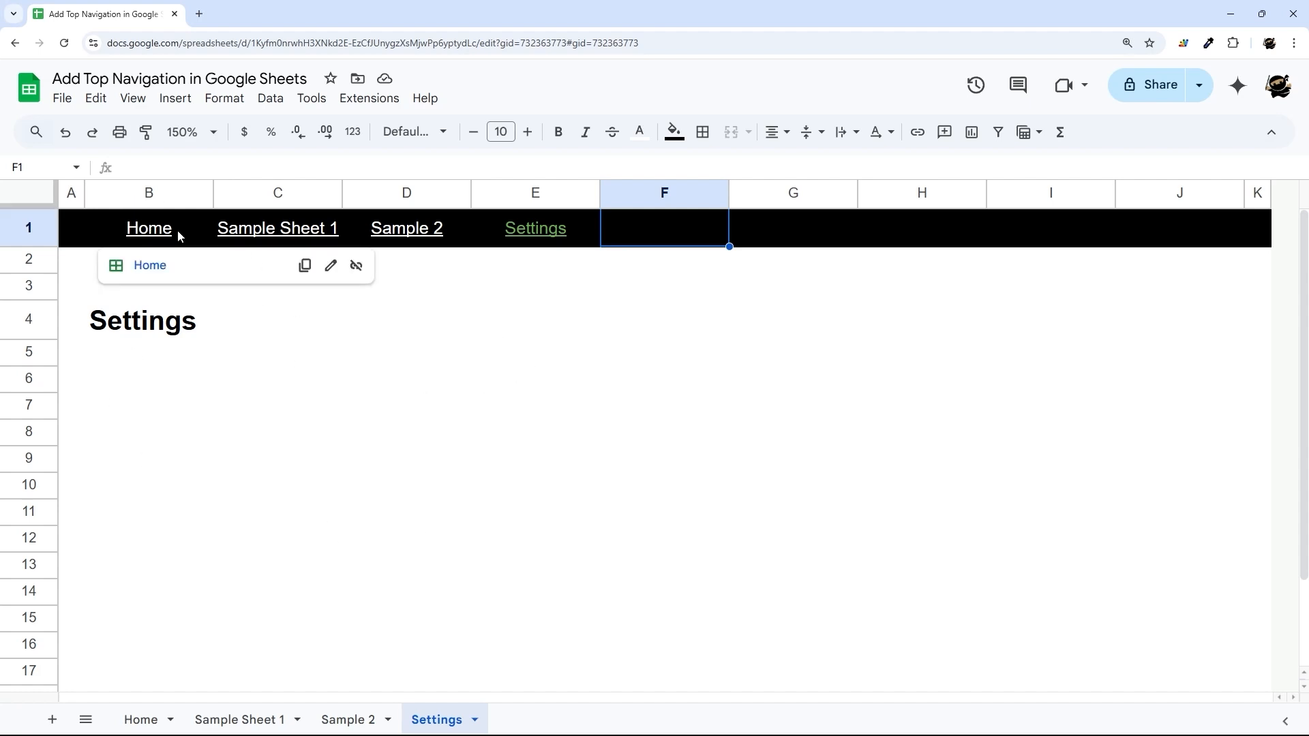
mouse_move(126, 650)
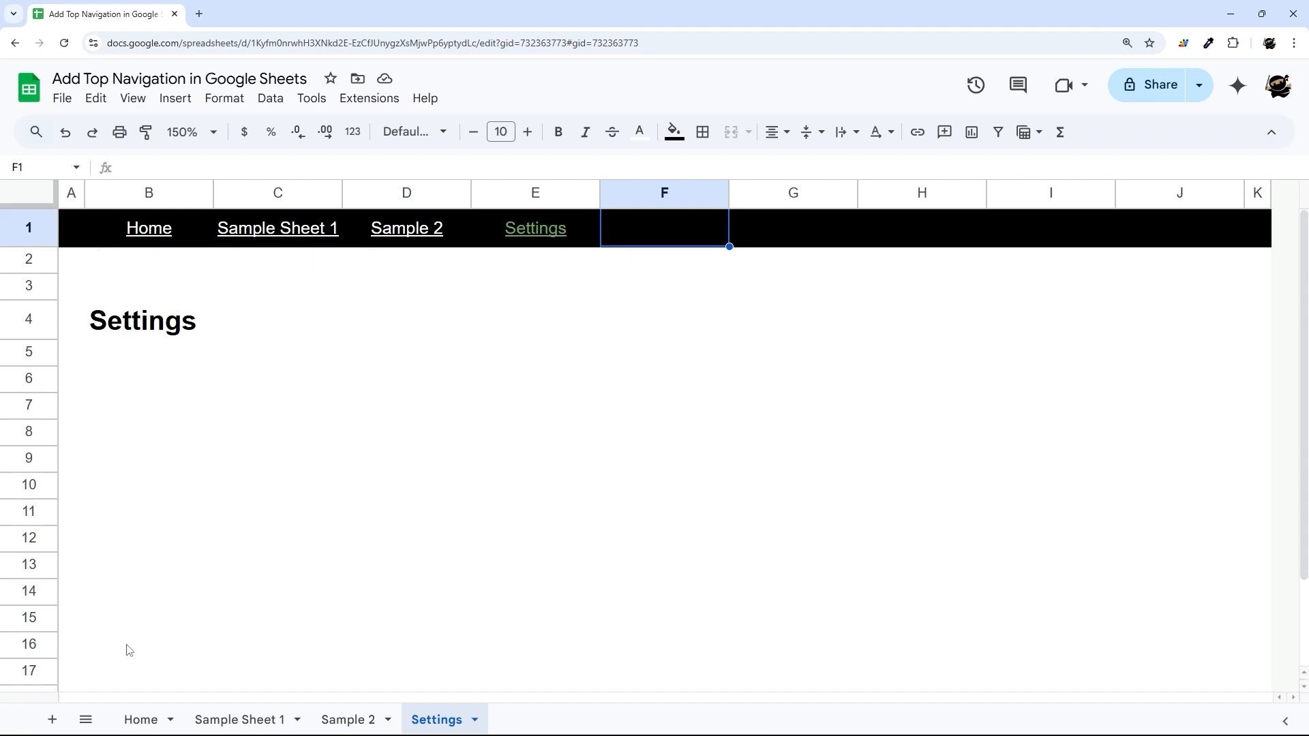
mouse_move(205, 257)
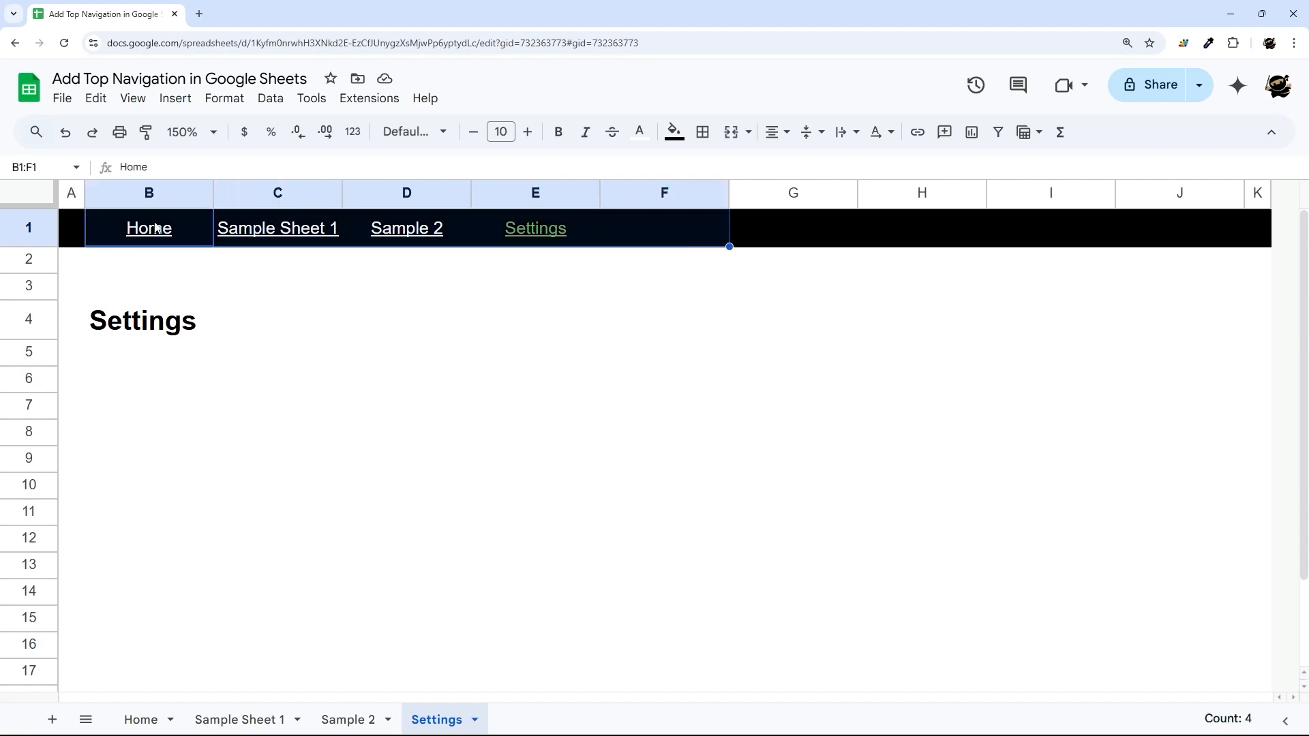
Step: Follow the Home link in row 1 back to the Home sheet
left_click(71, 227)
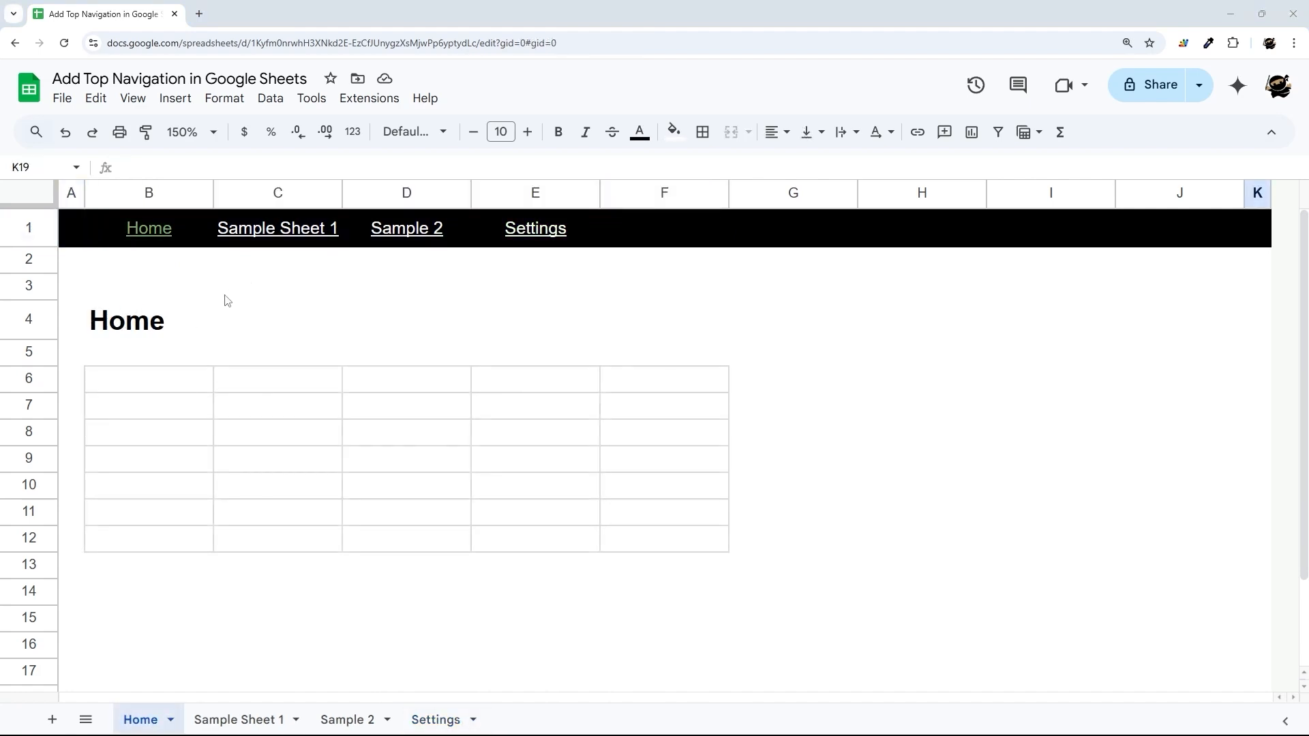
mouse_move(40, 660)
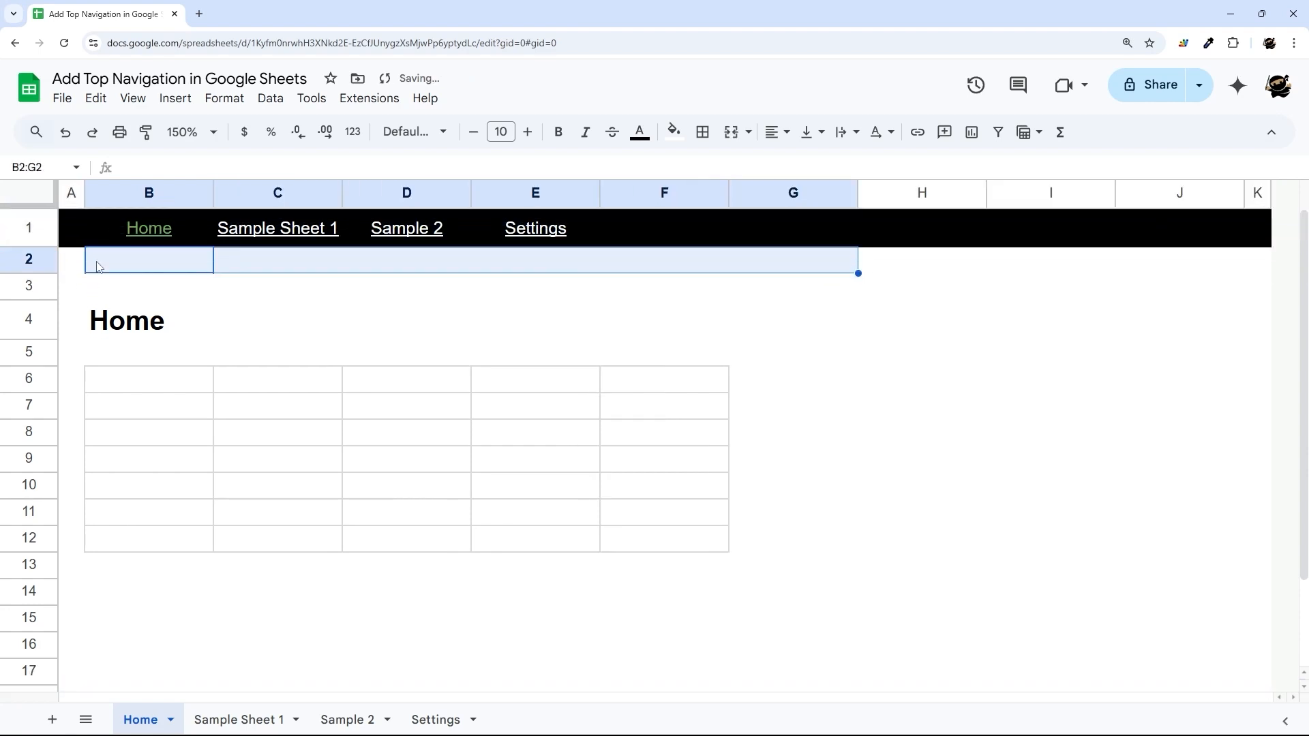
Step: Switch back to the Settings sheet, whose link shows green in the black nav bar
left_click(70, 194)
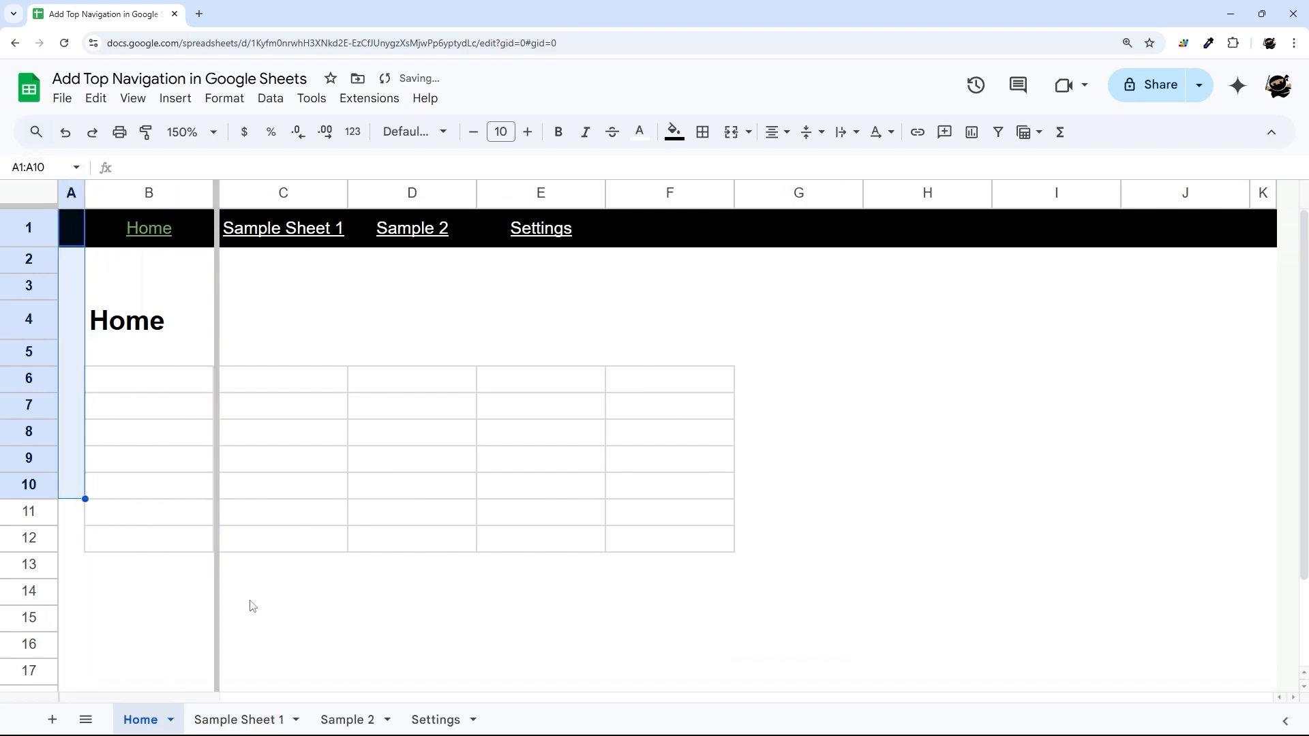
left_click(540, 228)
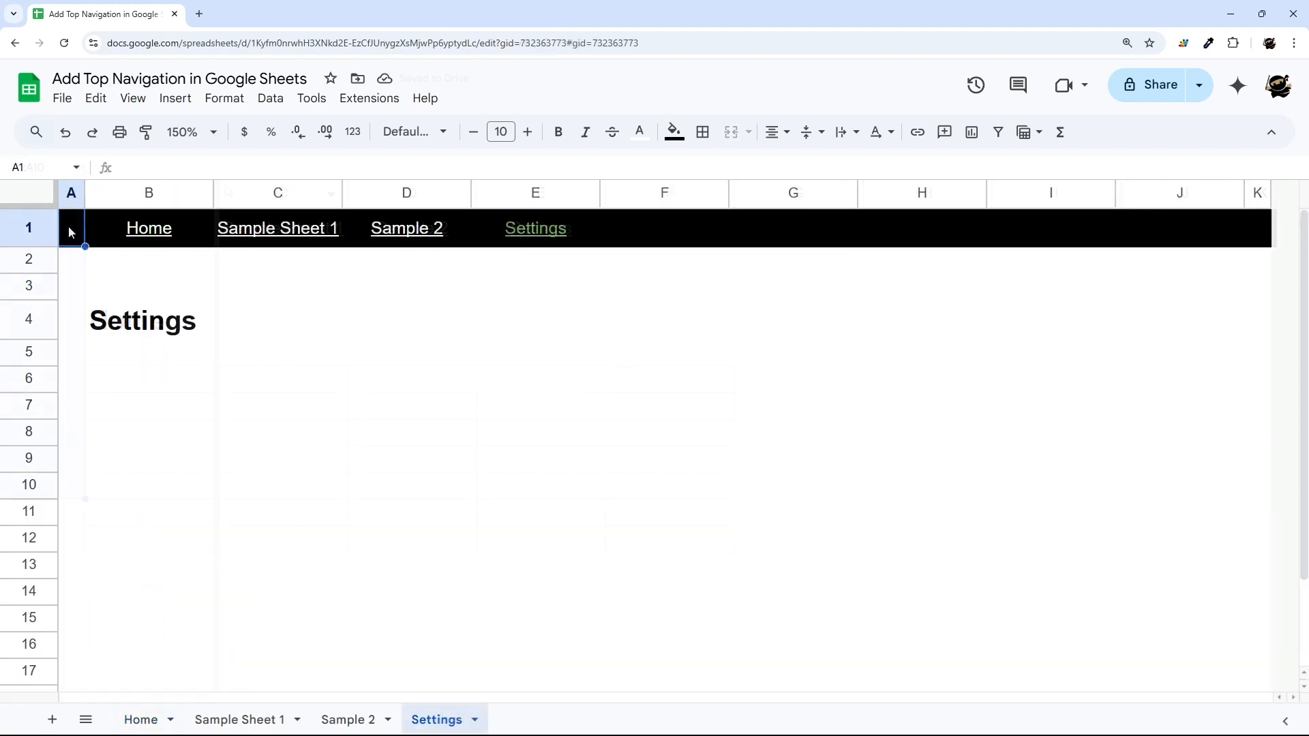